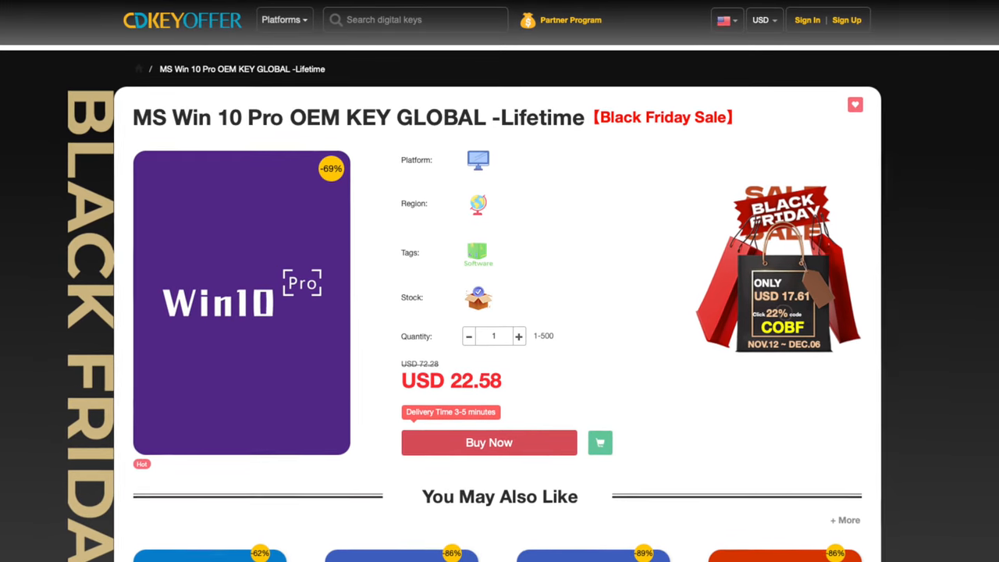
- Apply promo code 'ivadim' to the USD 15.81 Windows 10 Pro order, submit it, confirm the key
left_click(488, 443)
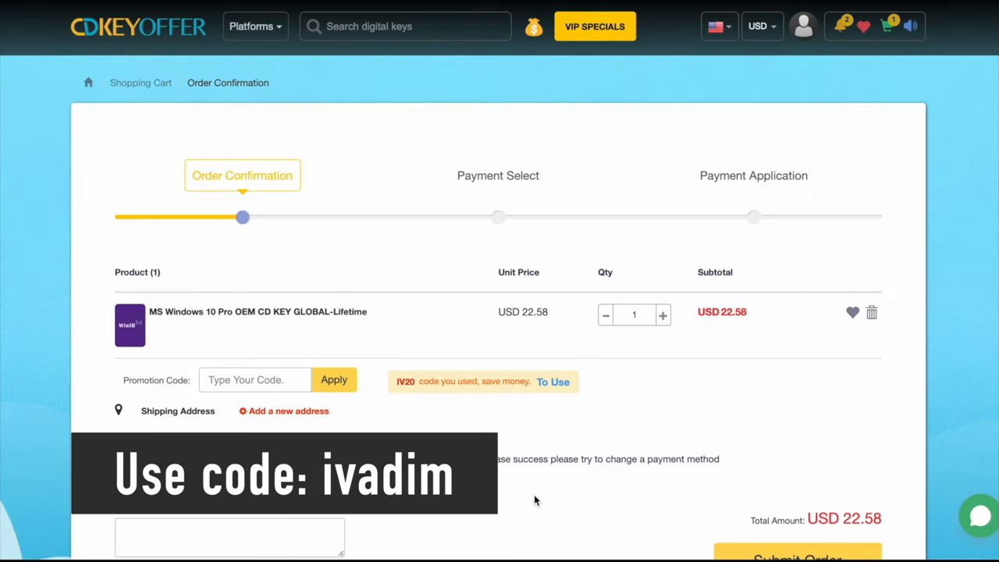
type("i")
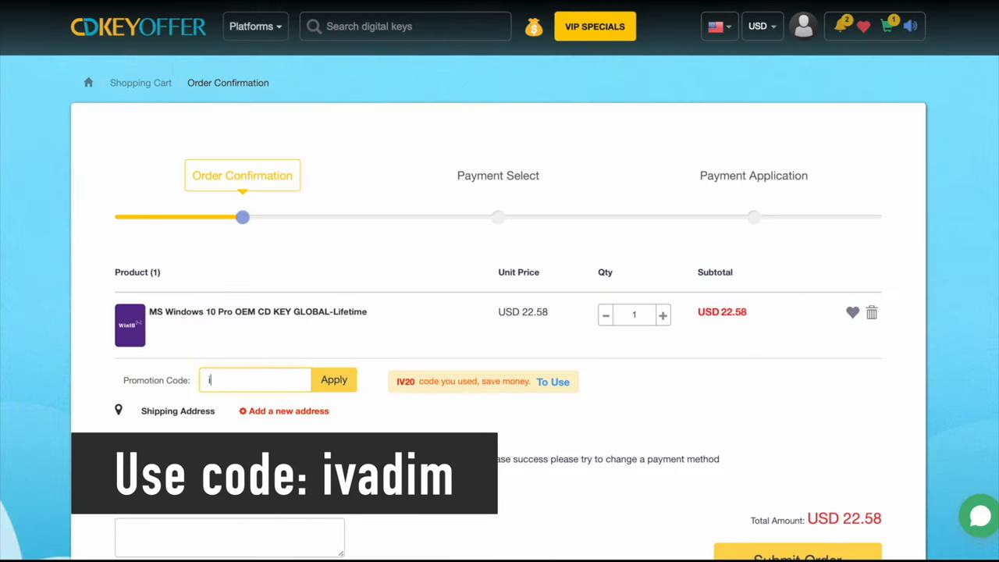
type("vadim")
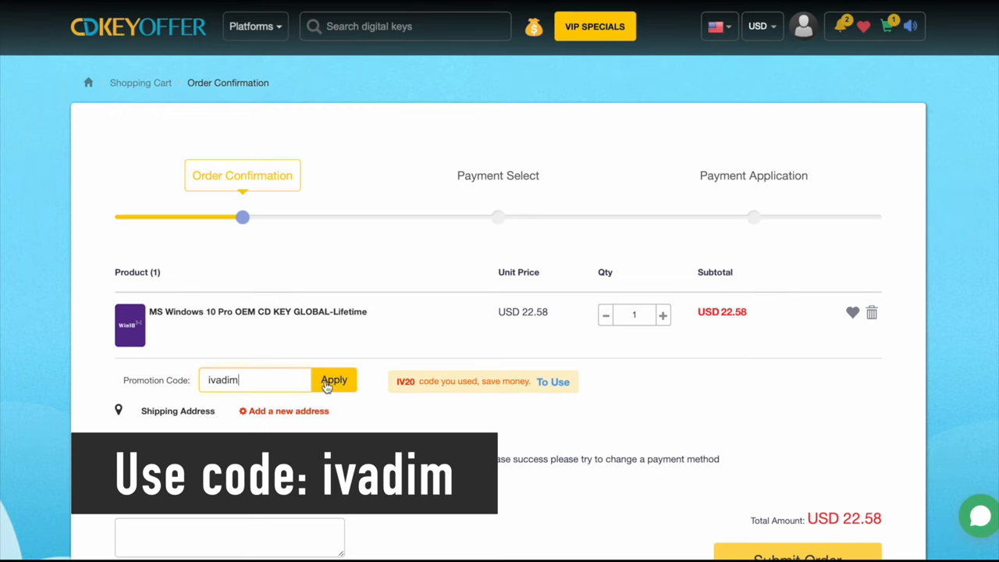
left_click(333, 379)
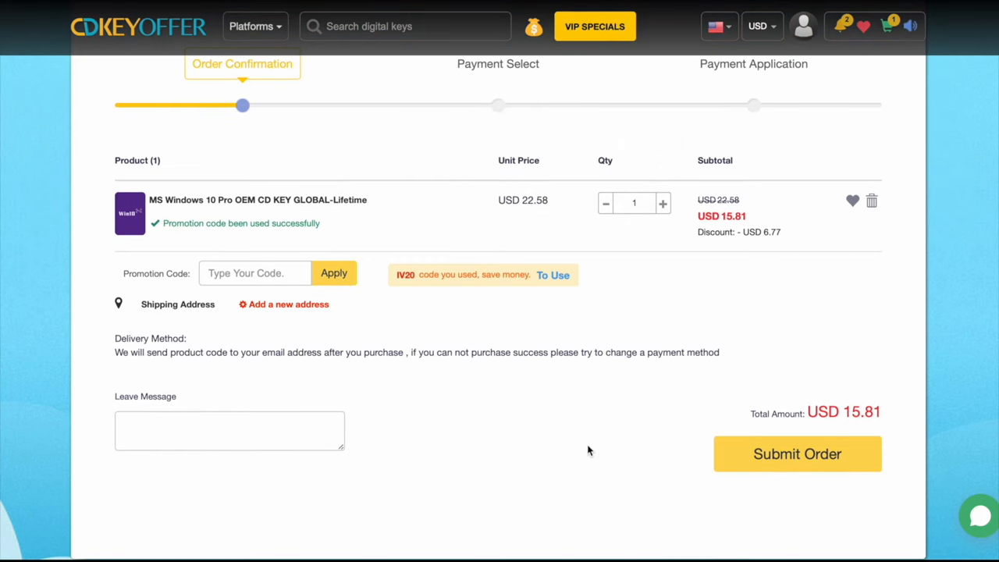
left_click(797, 453)
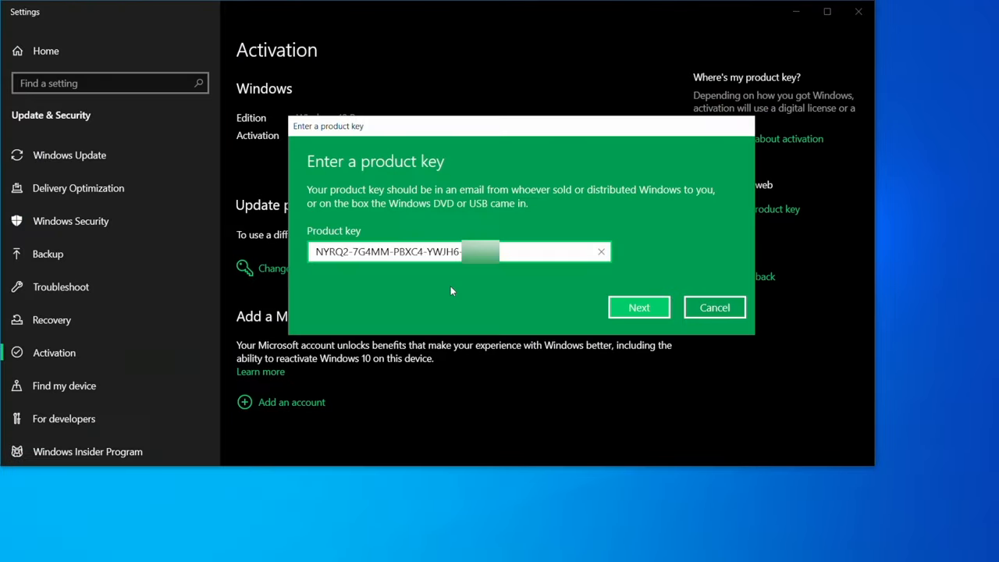
left_click(639, 308)
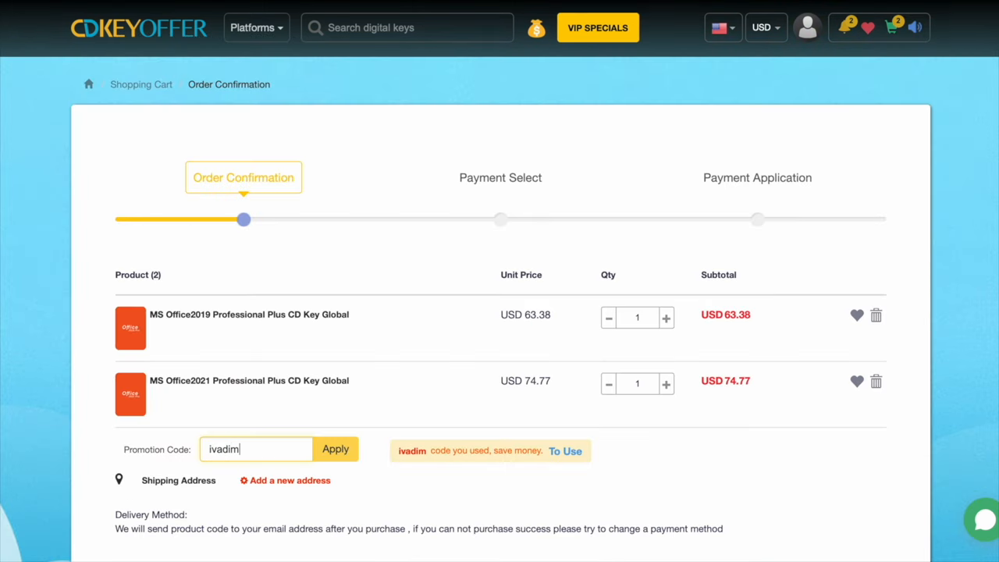
- Apply the promo code to the Office 2019 and Office 2021 Professional Plus order
left_click(335, 449)
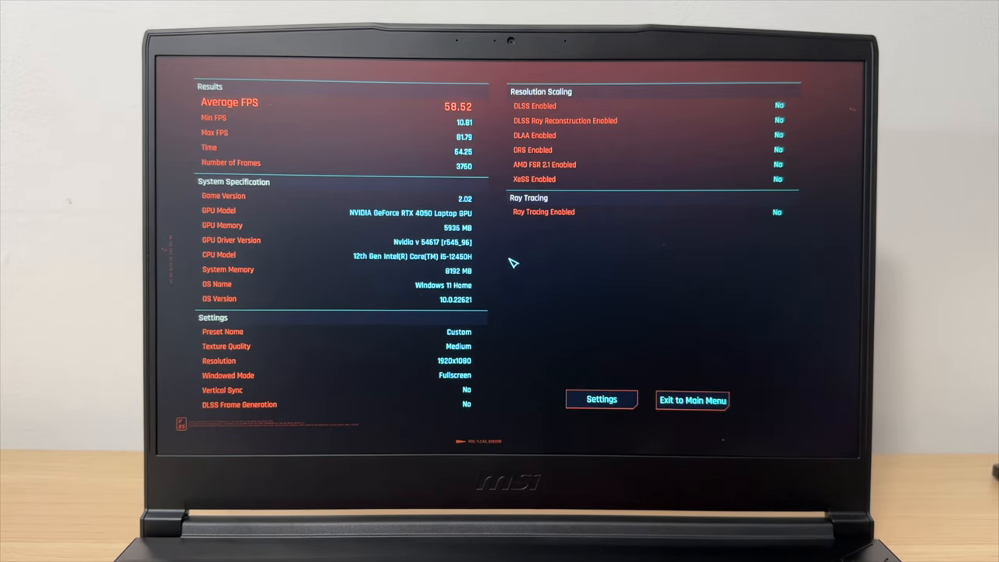
mouse_move(576, 330)
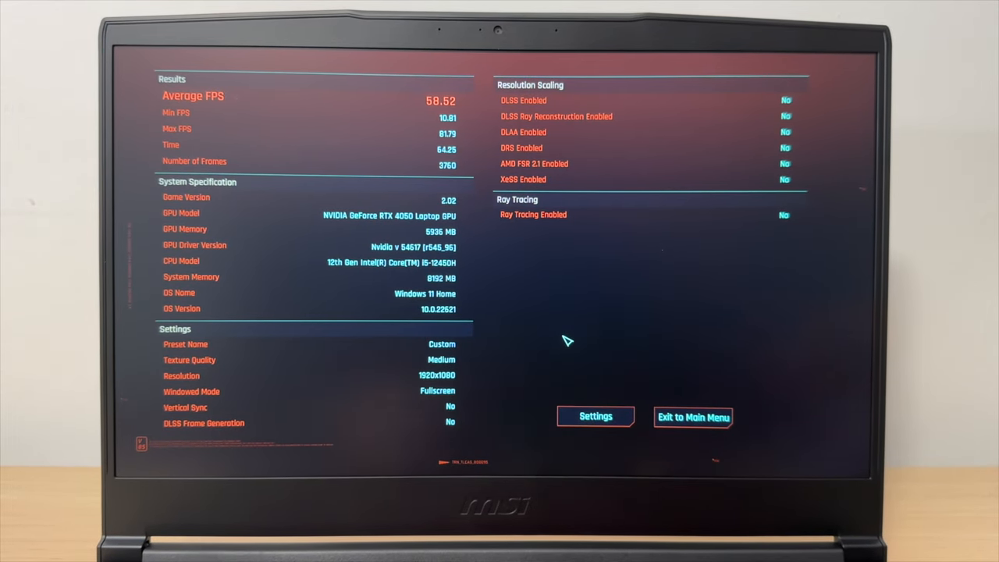
mouse_move(615, 424)
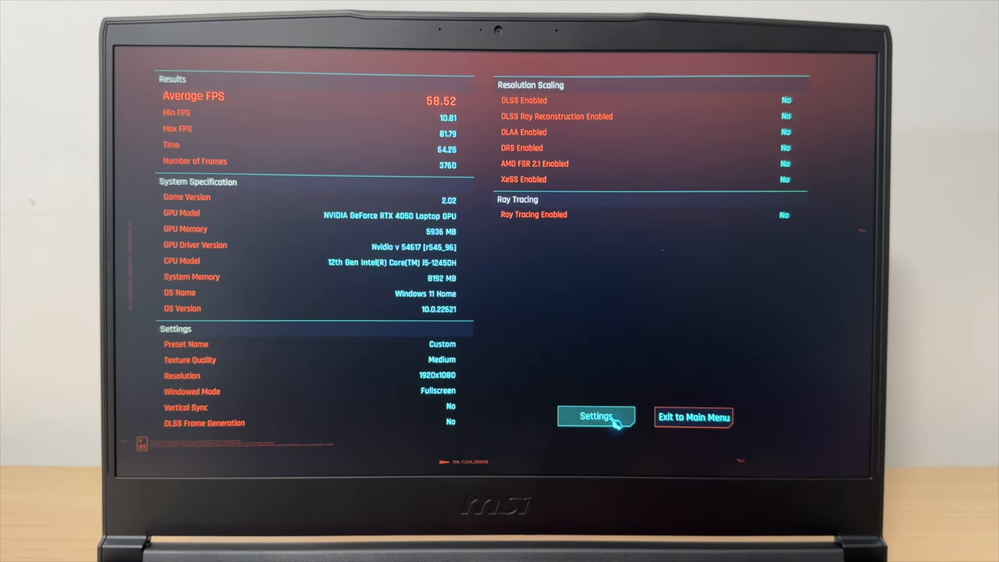
- Go from the benchmark results to Settings and confirm a new benchmark run
left_click(597, 417)
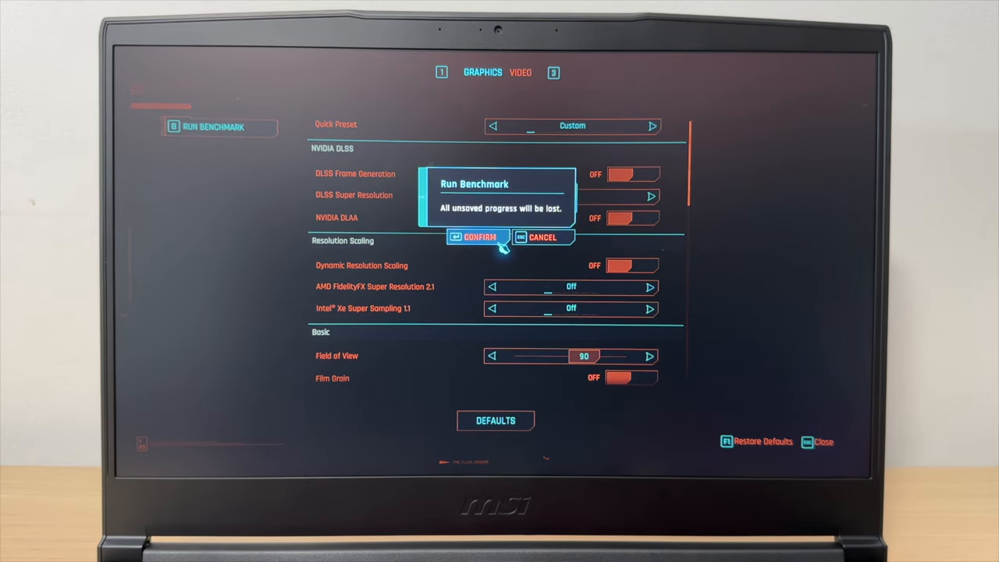
left_click(478, 236)
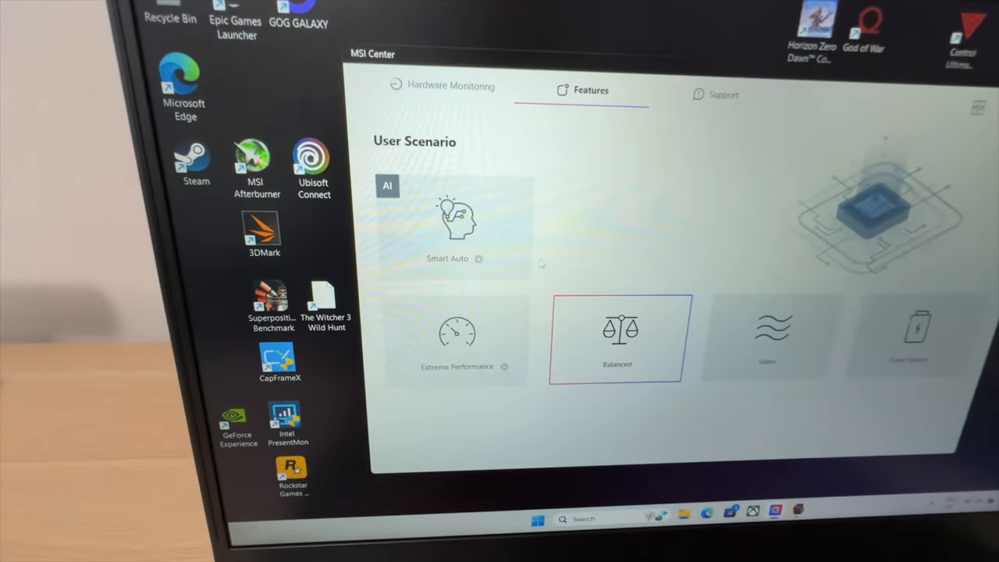
- Select the Balanced User Scenario mode in MSI Center's Features tab
left_click(458, 339)
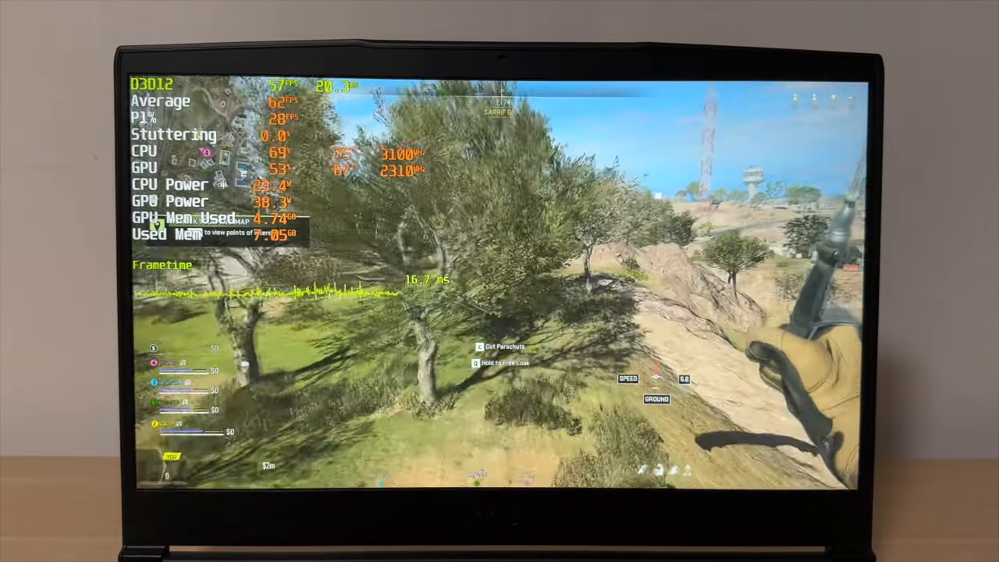
- Pause the Warzone match and open the graphics settings from the game menu
left_click(775, 101)
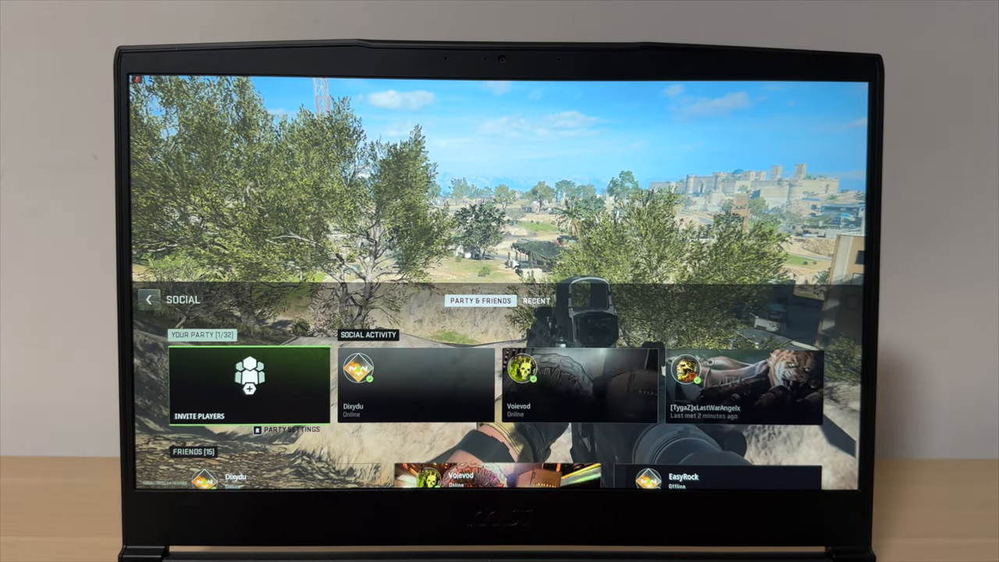
left_click(777, 102)
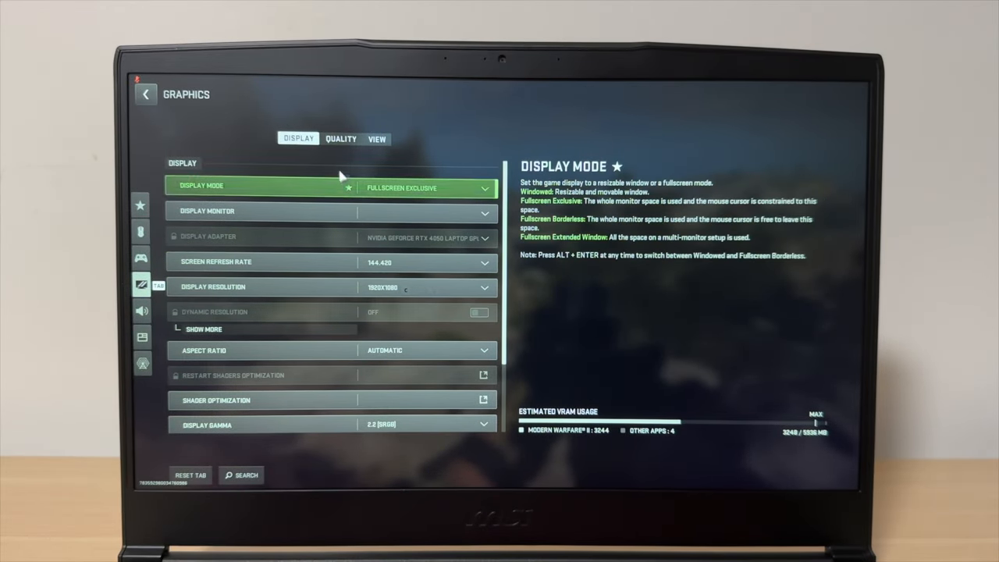
- Scroll the Display options, then browse through the Quality tab's graphics options
scroll("down", 3)
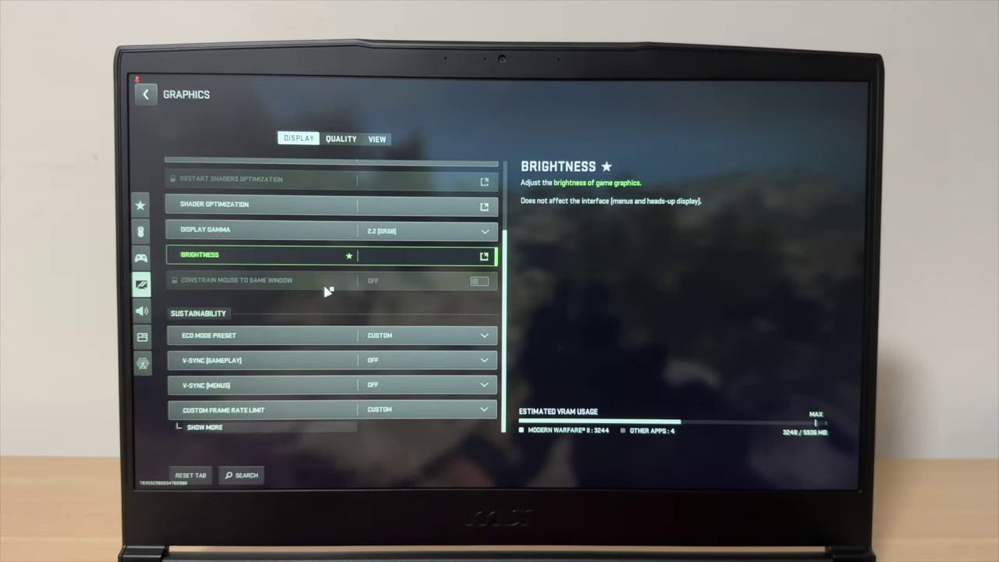
left_click(340, 138)
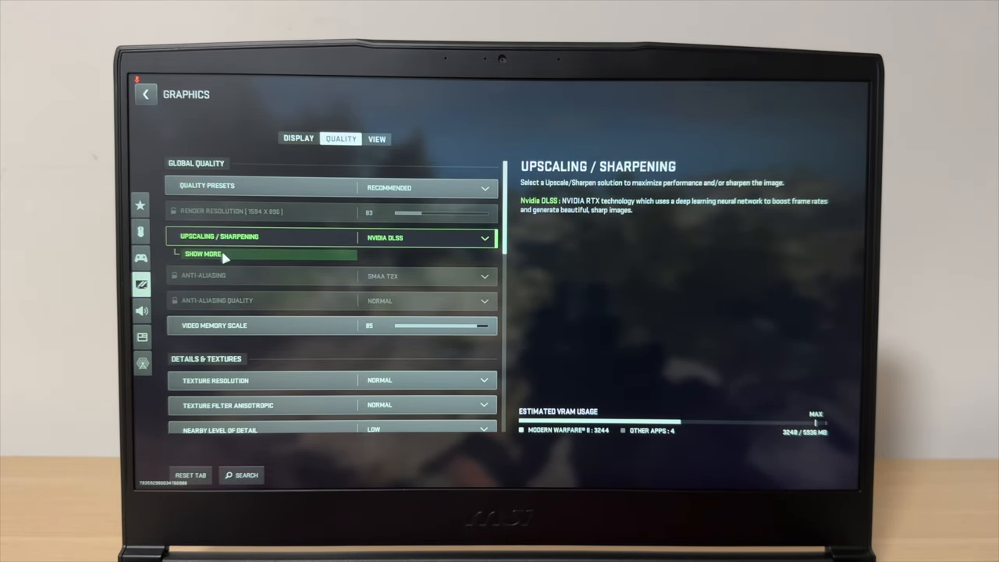
left_click(204, 254)
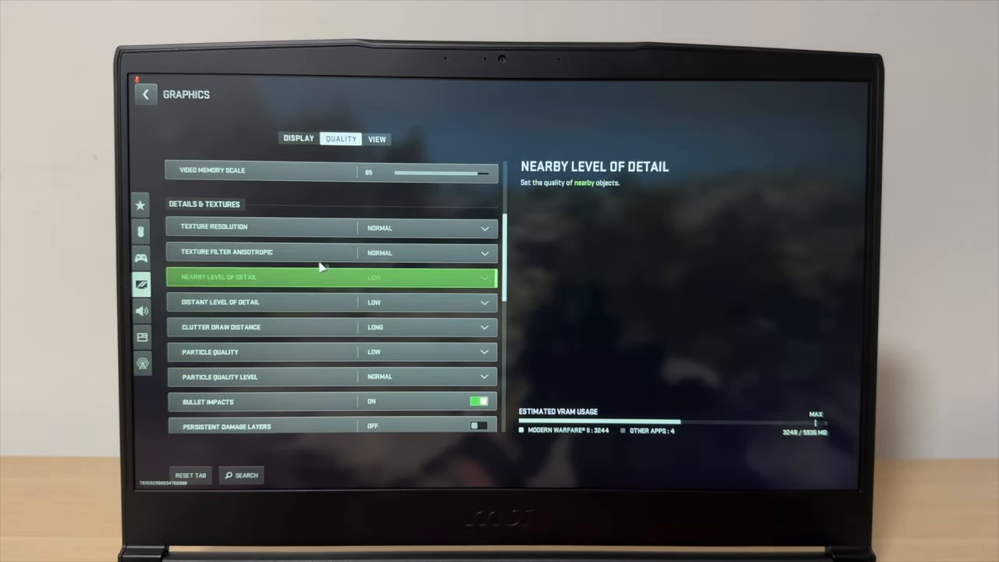
scroll("down", 3)
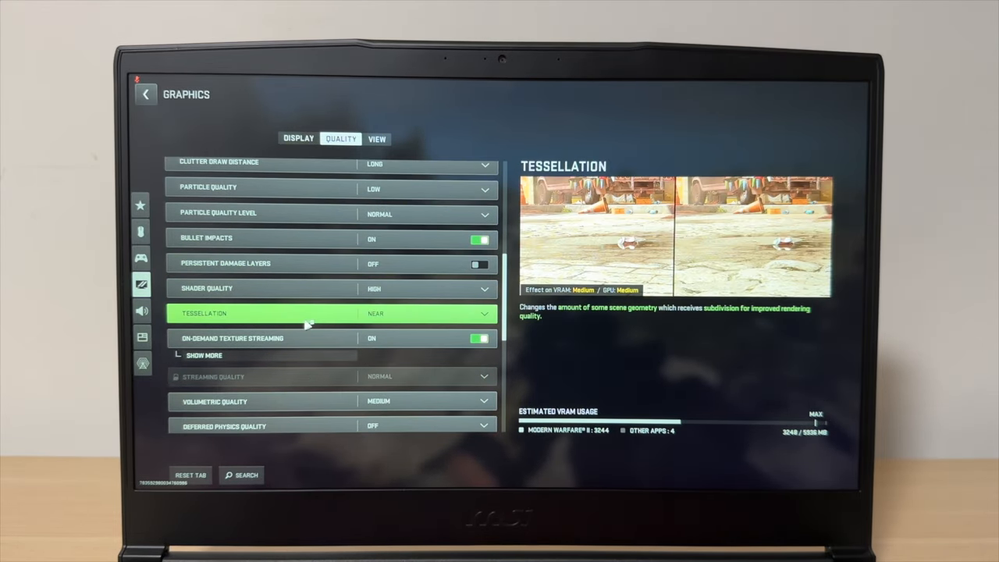
scroll("down", 3)
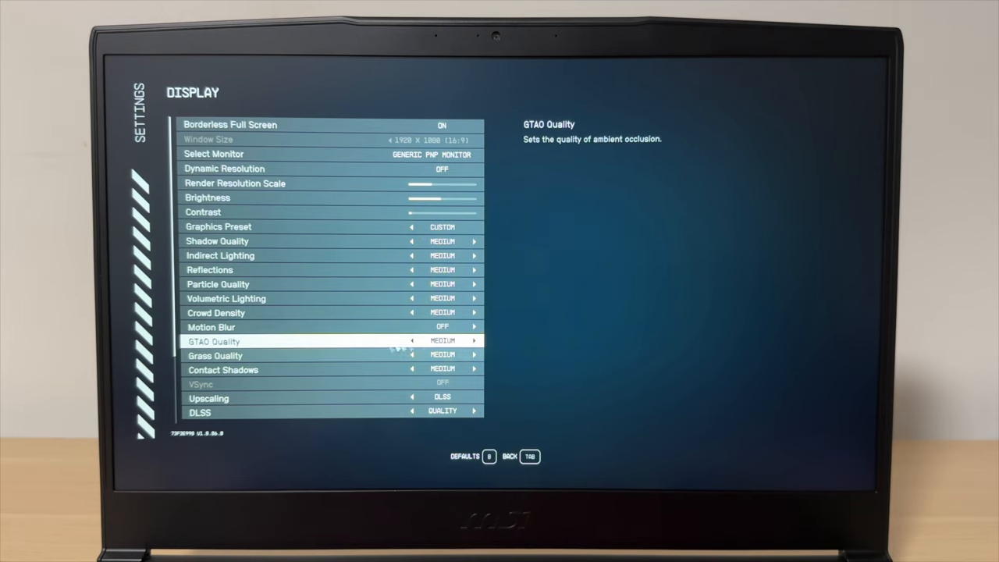
- Review Starfield's Display settings, including DLSS upscaling, then back out to the pause menu
scroll("down", 3)
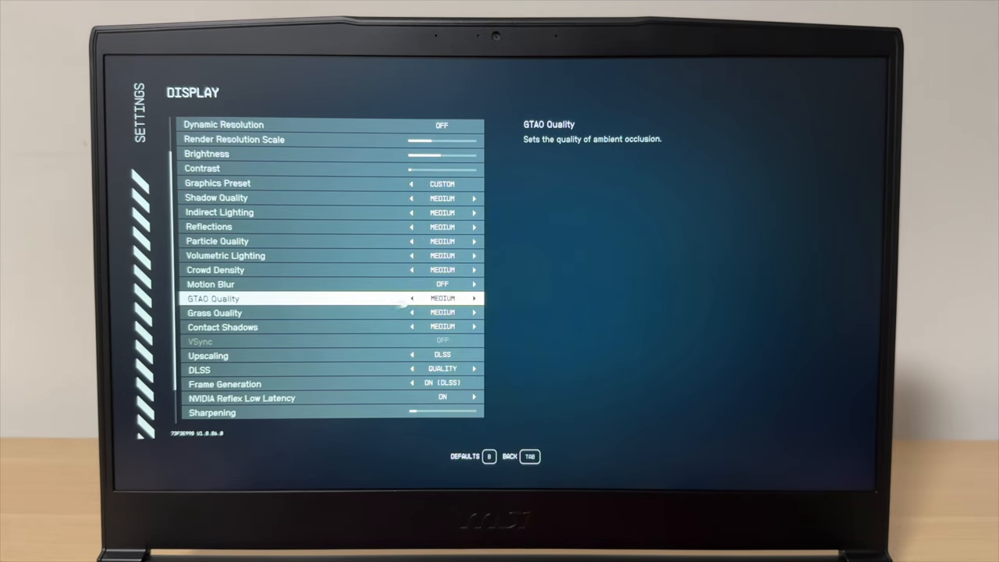
scroll("down", 3)
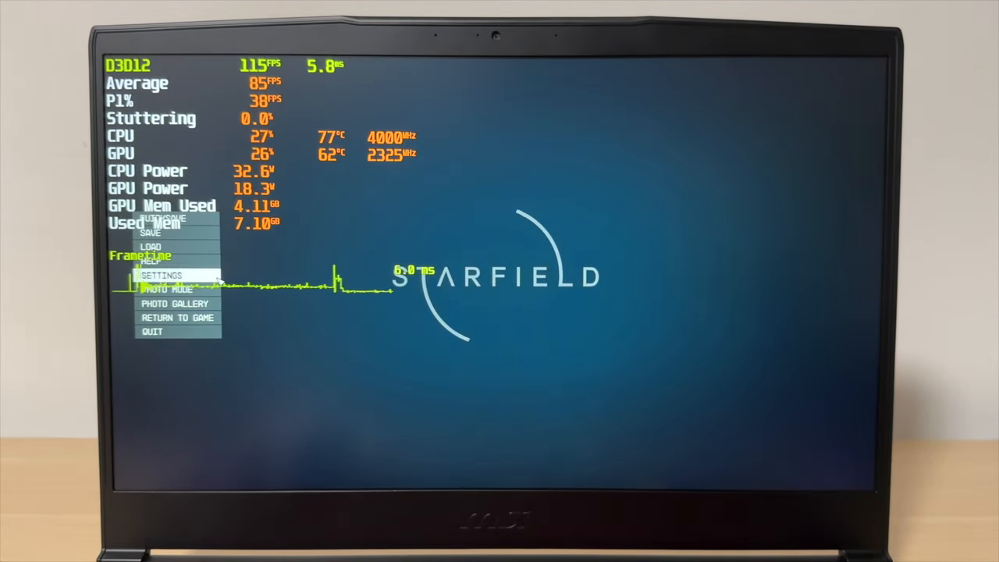
left_click(161, 275)
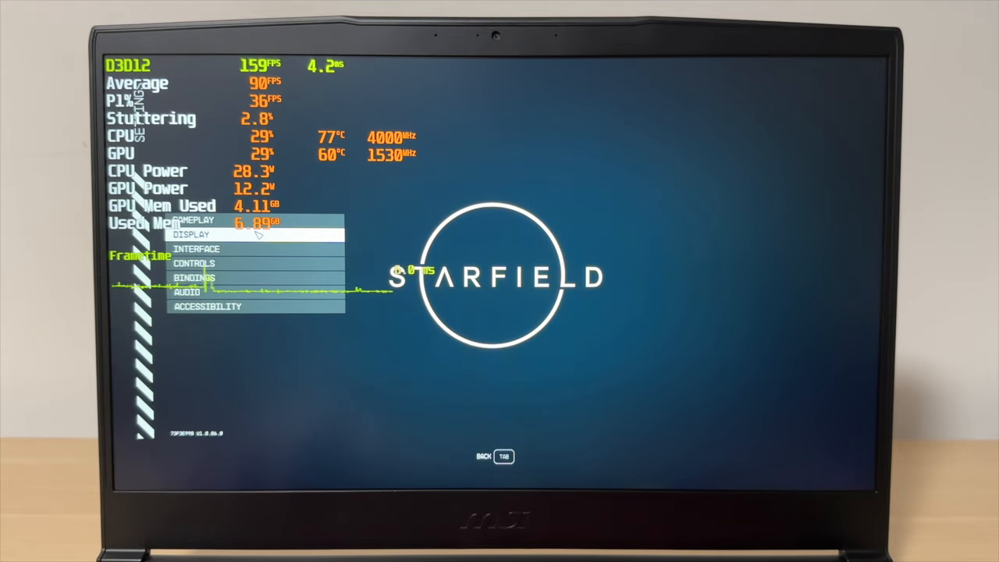
left_click(191, 234)
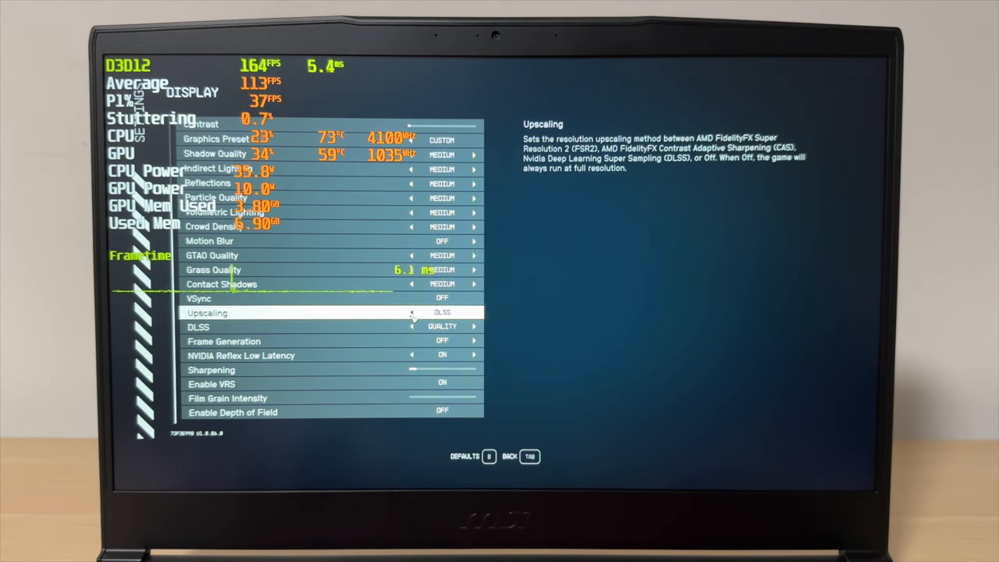
left_click(410, 312)
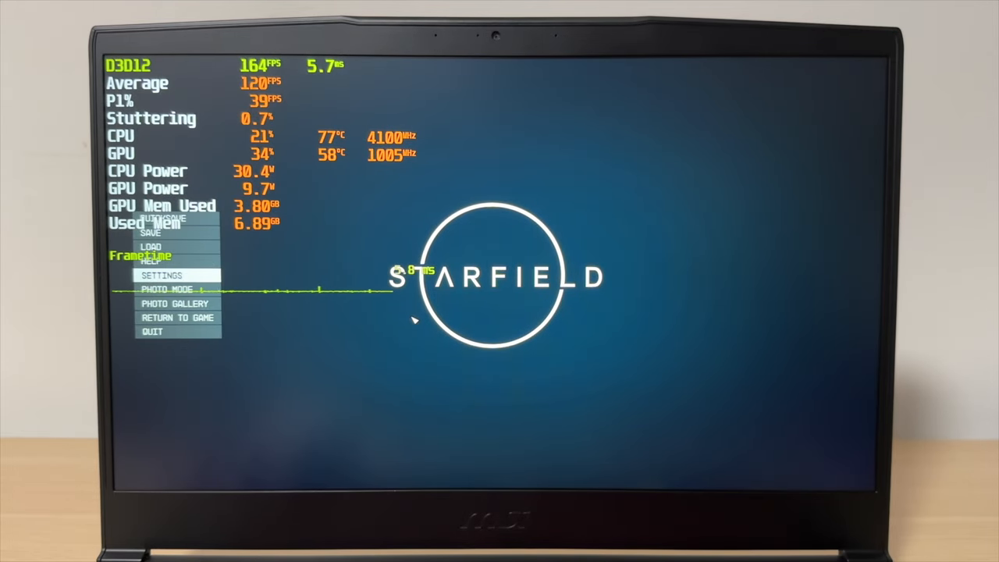
left_click(176, 318)
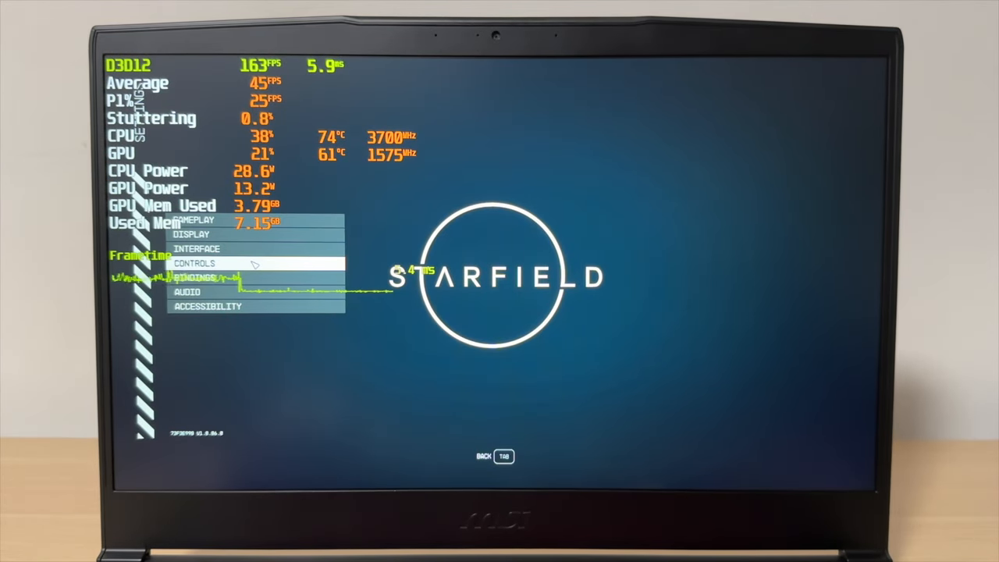
- Open Starfield's Display settings and change the Frame Generation value
left_click(191, 234)
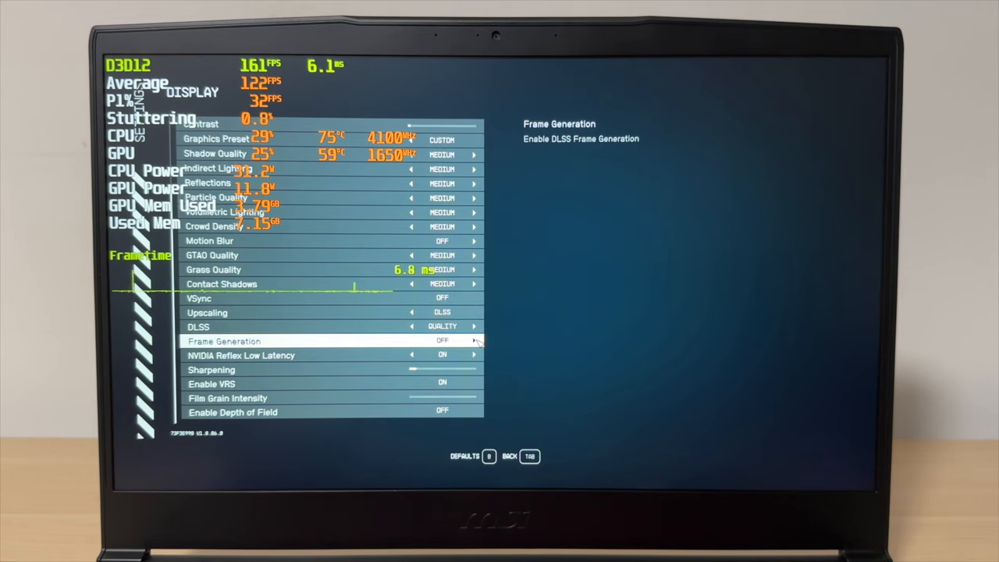
left_click(473, 341)
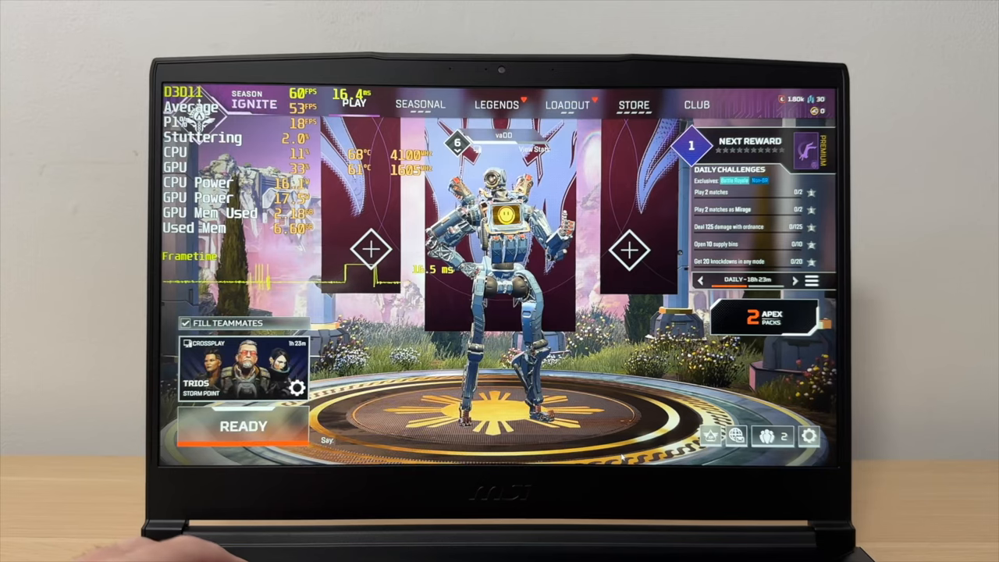
- Open Apex Legends' Video settings from the Esc menu and scroll through Advanced options
key("Escape")
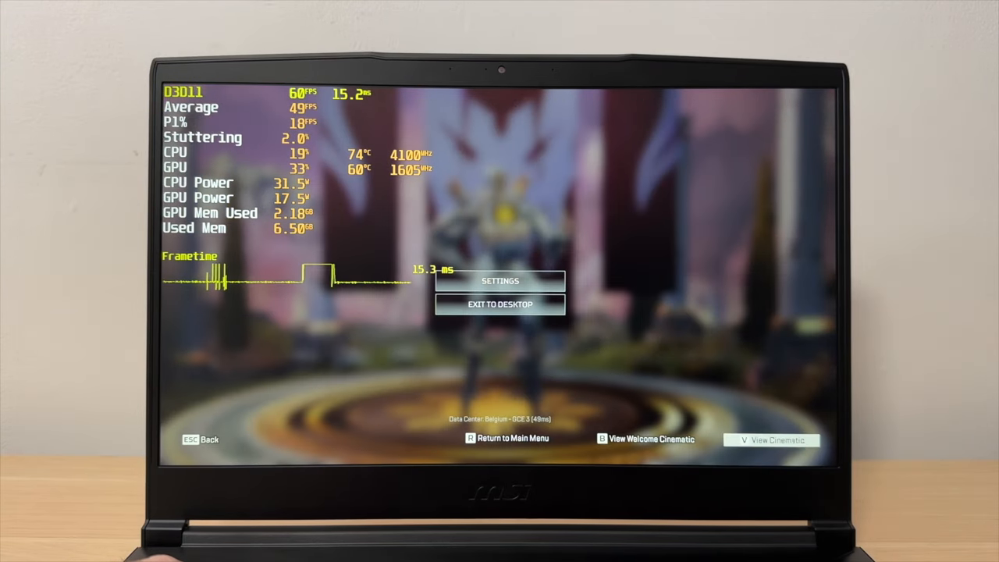
left_click(500, 281)
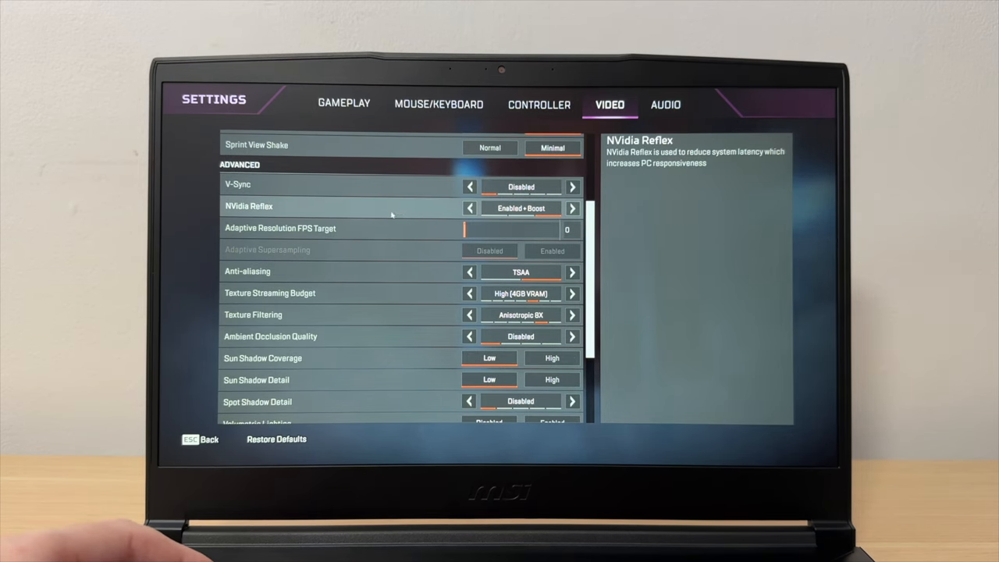
mouse_move(391, 213)
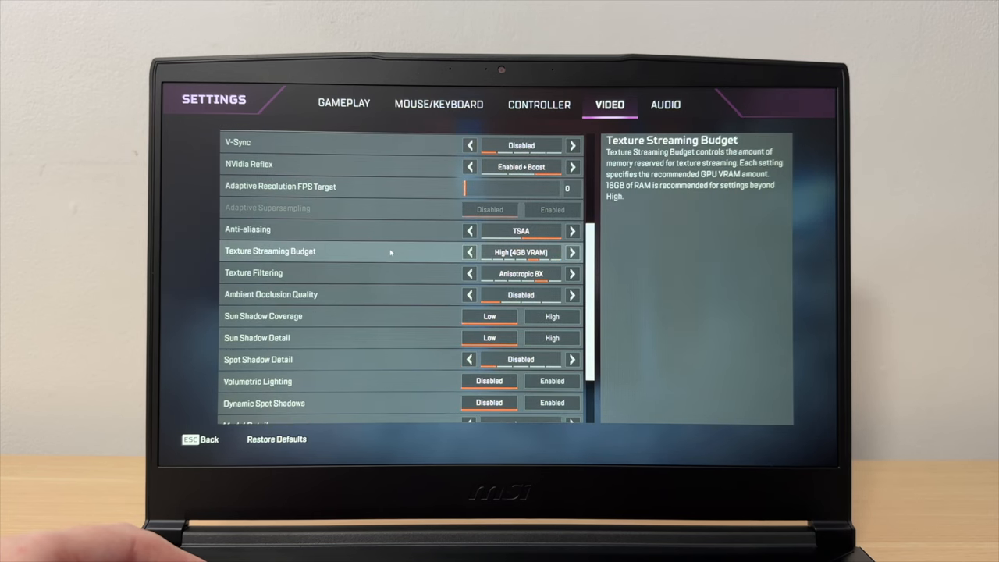
scroll("down", 3)
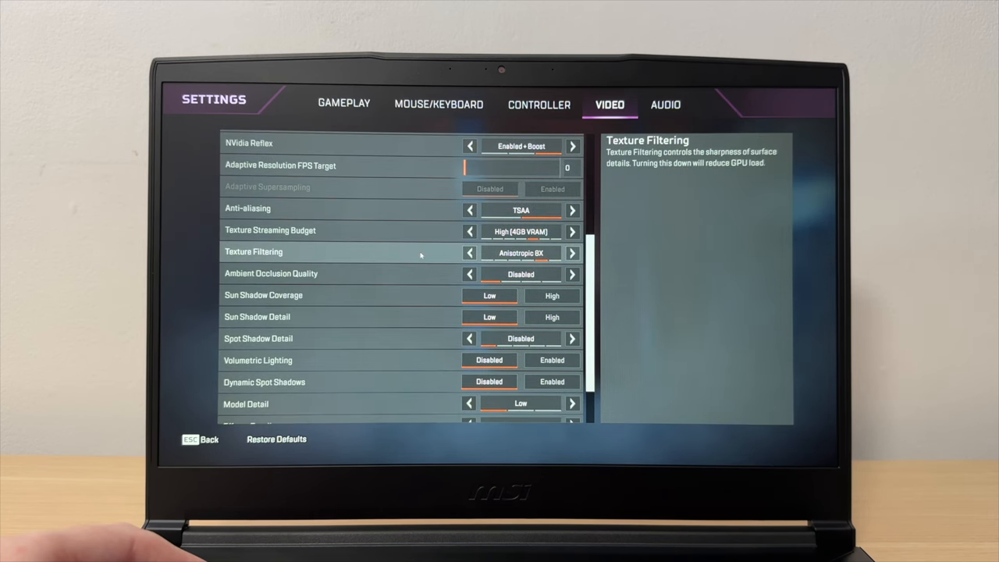
scroll("down", 3)
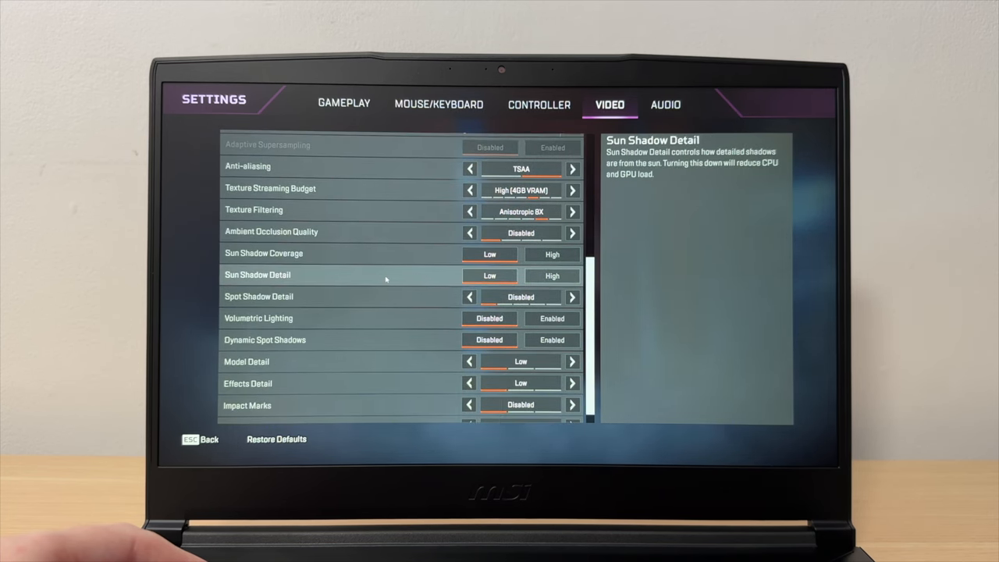
scroll("down", 3)
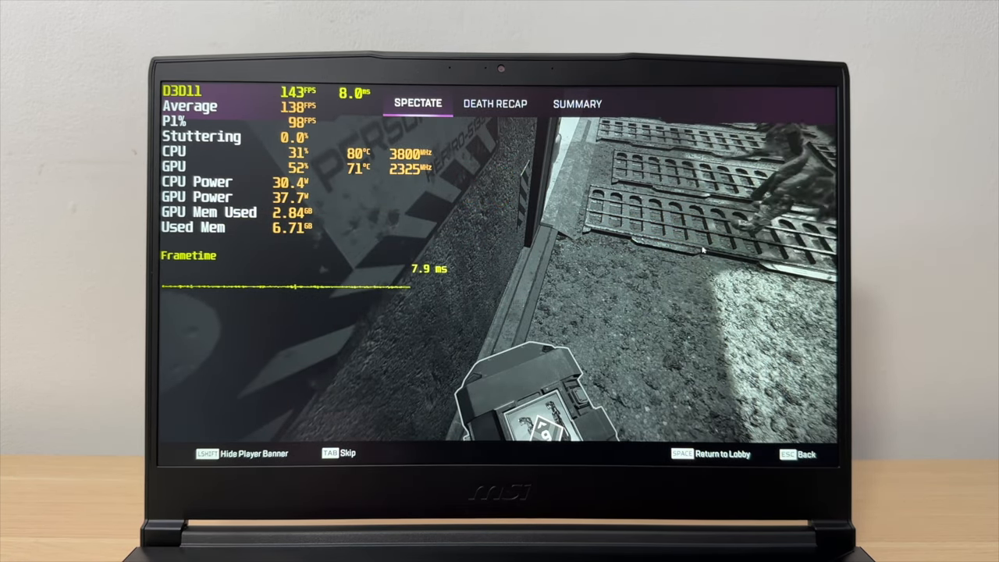
- Exit the Apex Legends match to head to Cyberpunk 2077's graphics settings
left_click(576, 103)
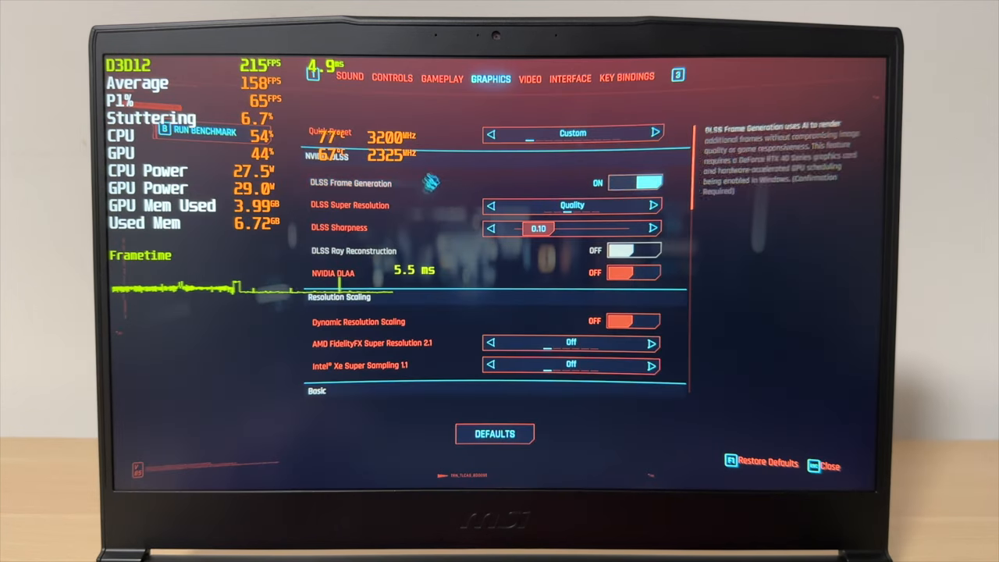
- View the Cyberpunk 2077 display options, then scroll through the Basic and Advanced graphics settings
left_click(530, 77)
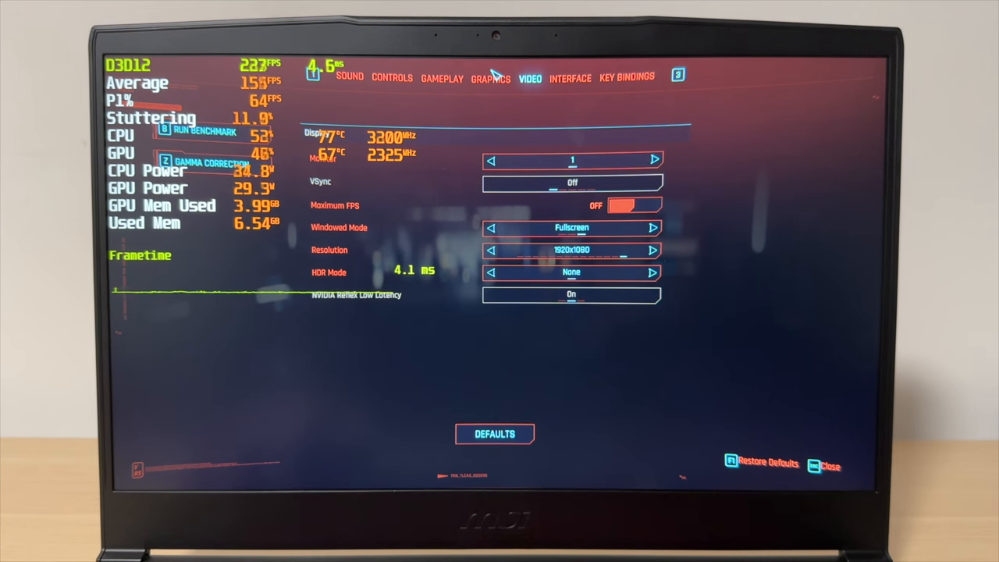
left_click(490, 78)
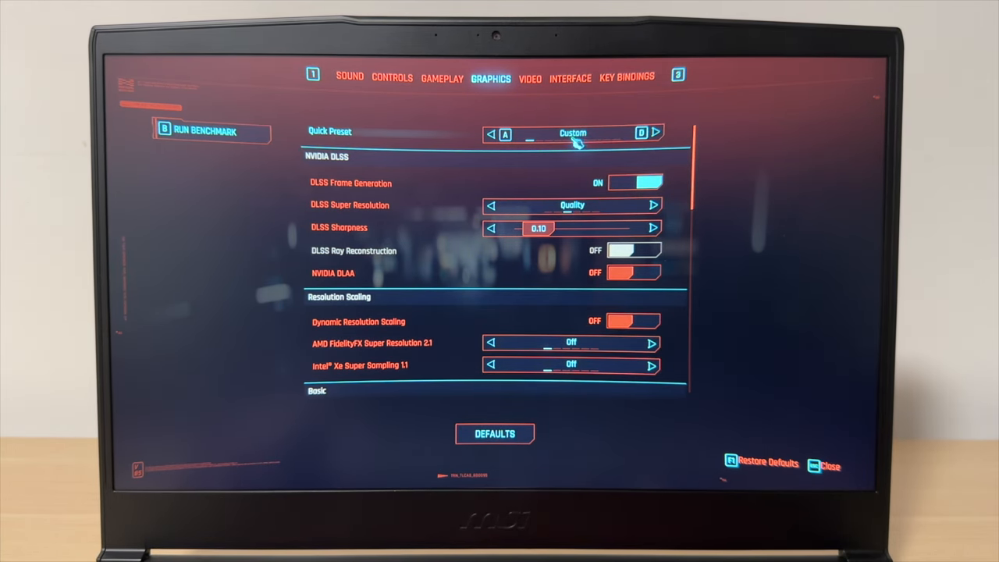
mouse_move(585, 140)
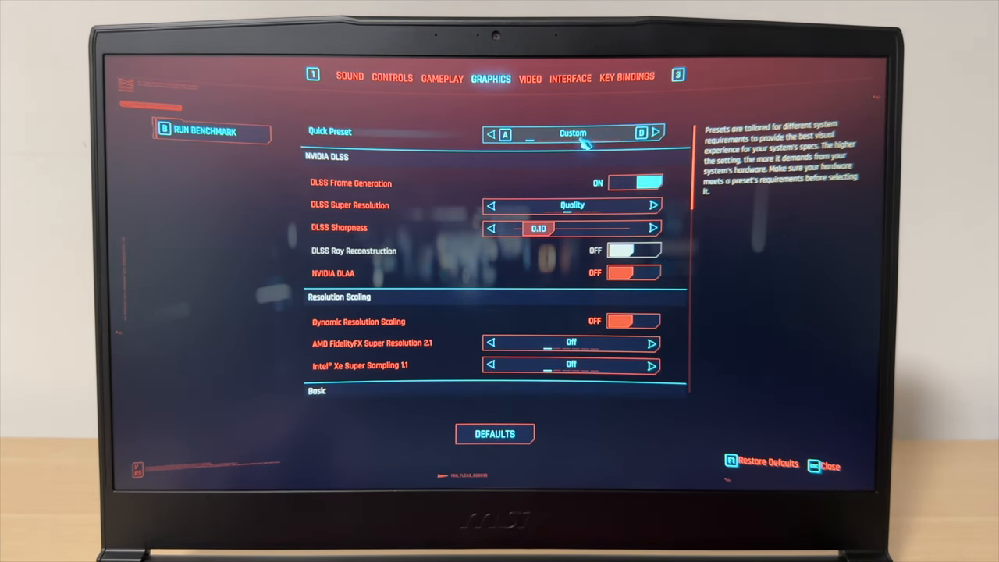
mouse_move(433, 186)
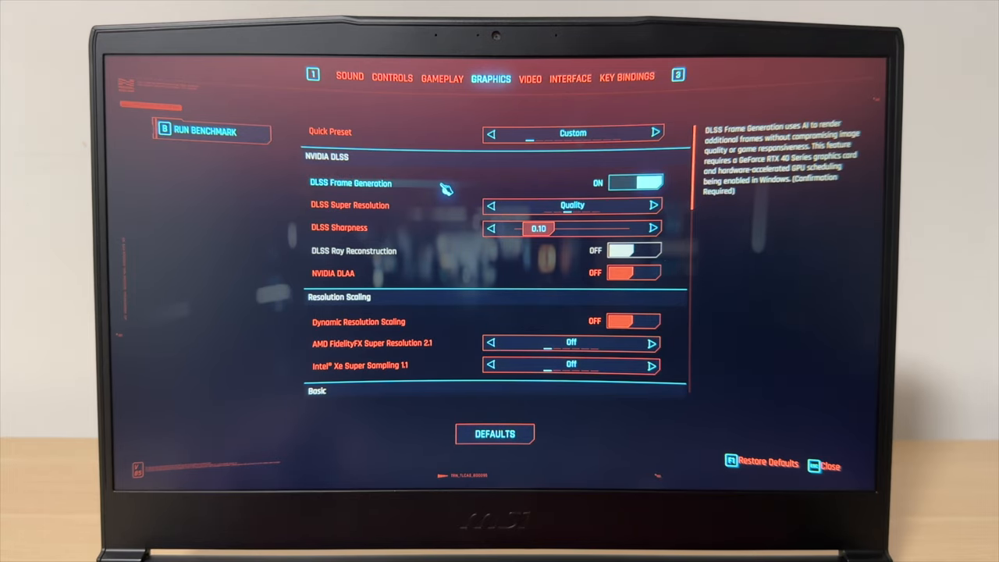
scroll("down", 3)
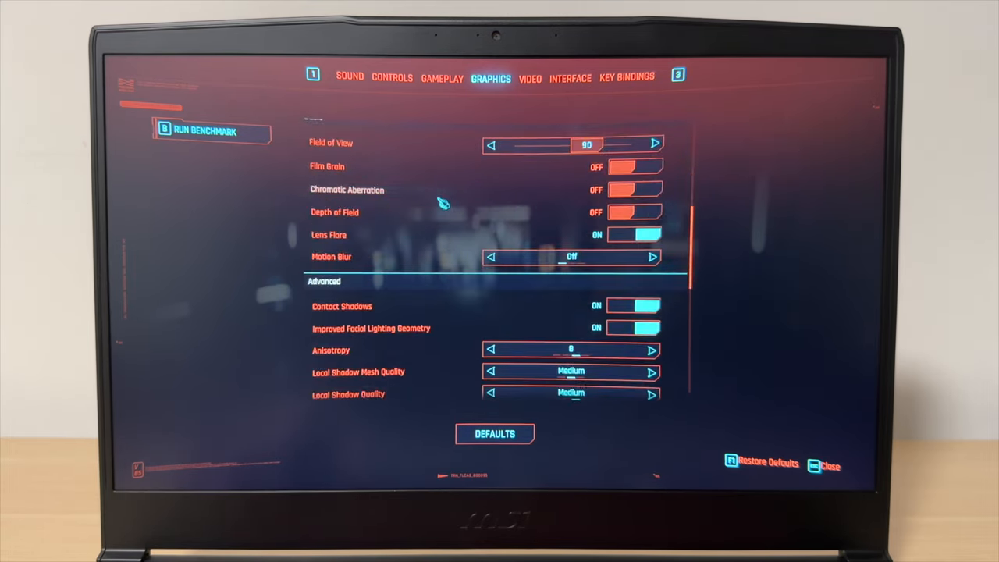
scroll("down", 3)
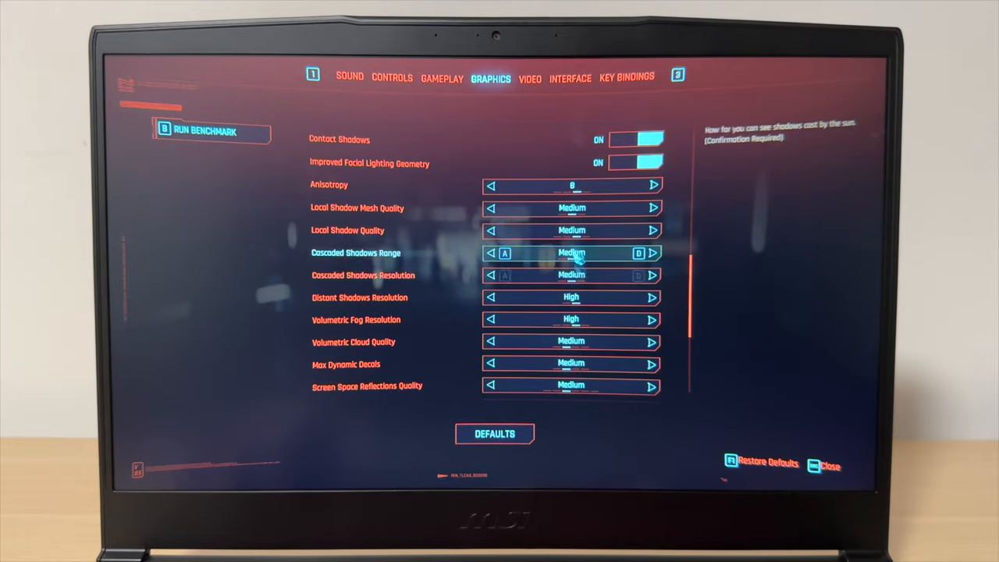
scroll("down", 3)
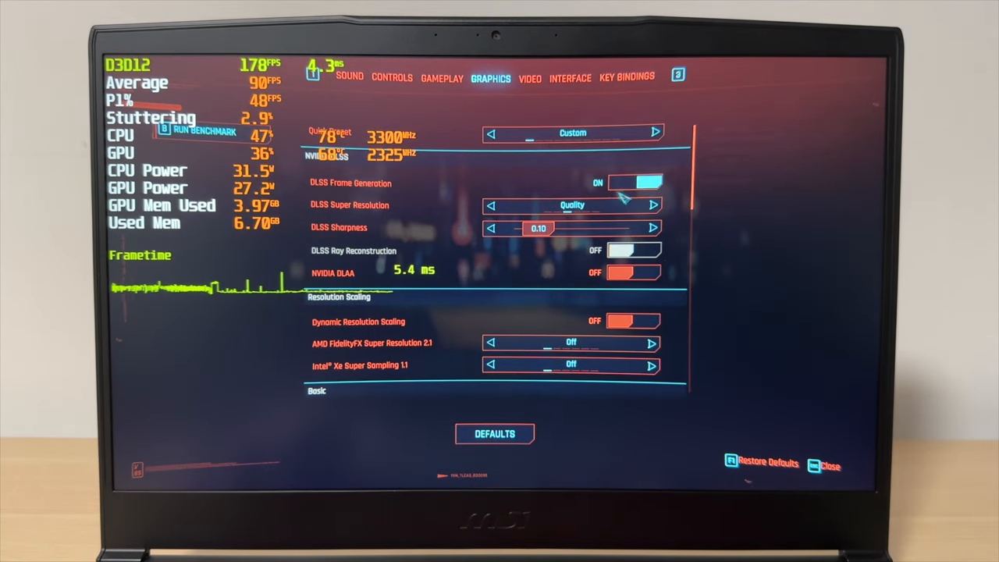
- Exit Cyberpunk 2077's settings and resume play in the city
left_click(635, 183)
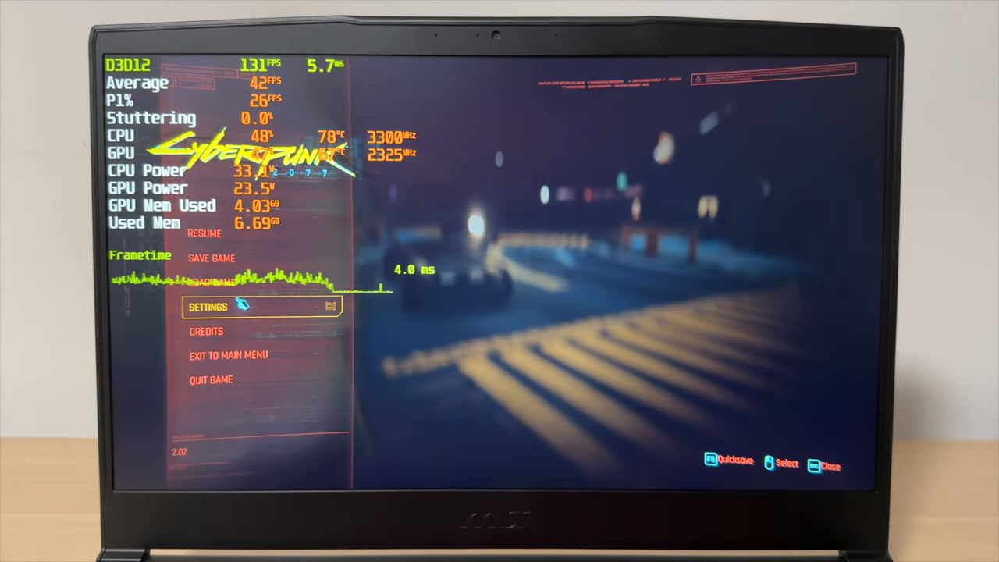
- Open Graphics settings from the pause menu and switch DLSS Super Resolution to Auto
left_click(206, 308)
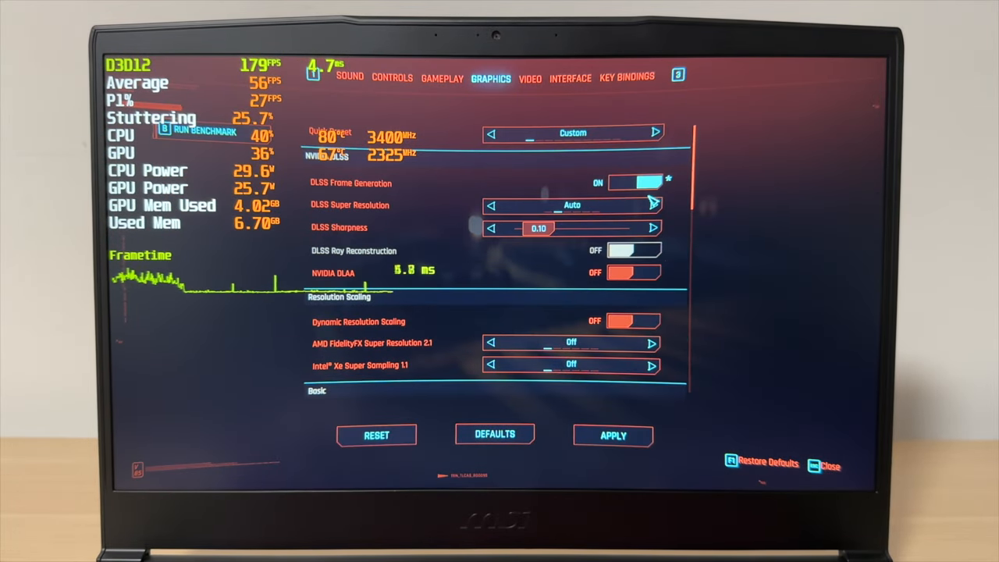
left_click(613, 435)
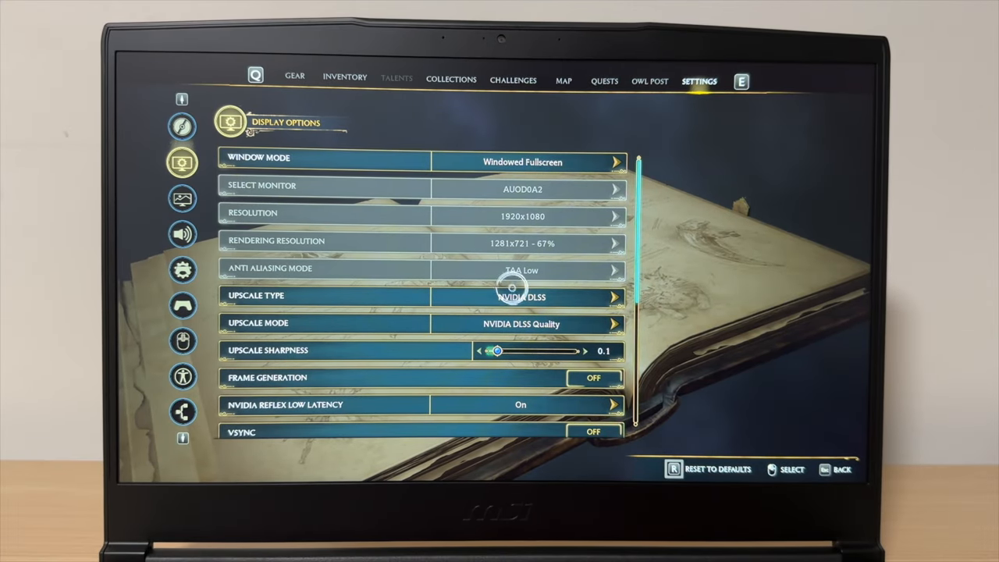
mouse_move(683, 313)
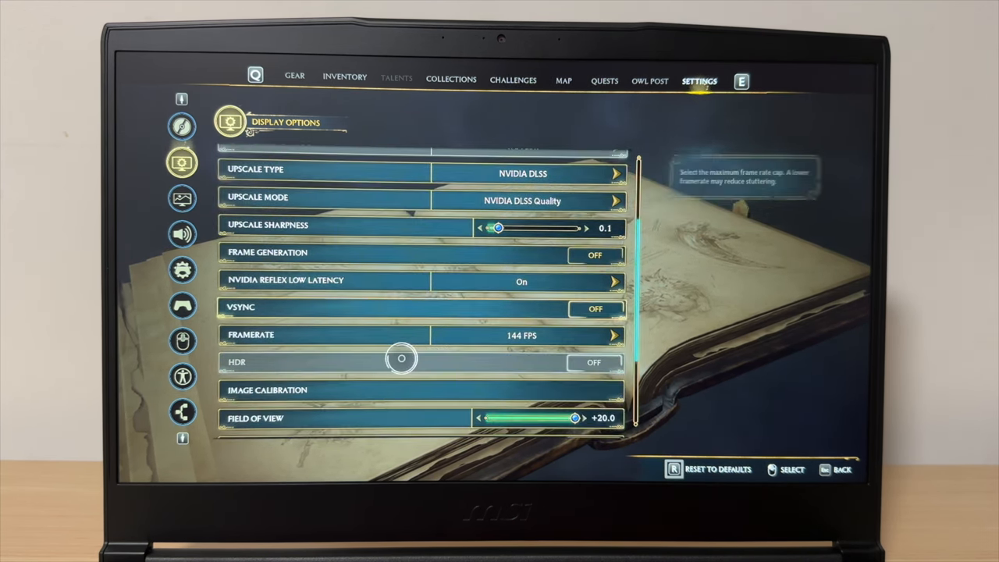
- Scroll Hogwarts Legacy's display options down to Motion Blur and Depth of Field
scroll("down", 3)
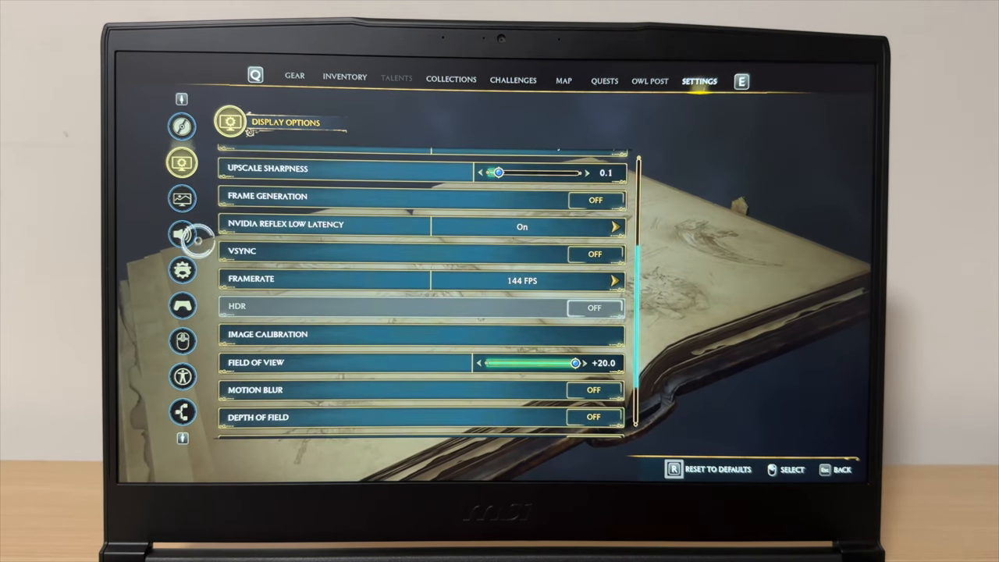
- Open Hogwarts Legacy's Graphics Options and scroll through the Low quality settings
left_click(182, 197)
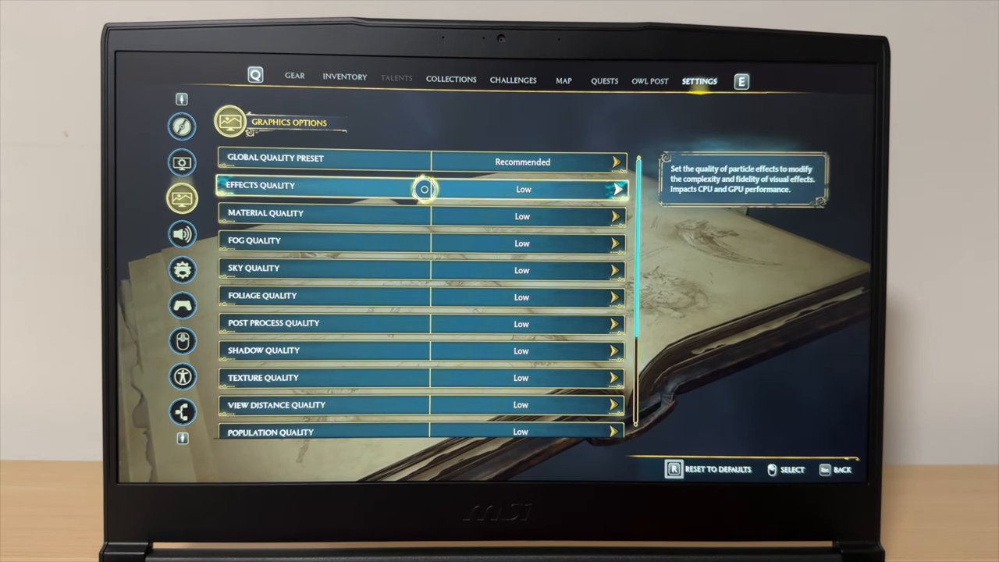
scroll("down", 3)
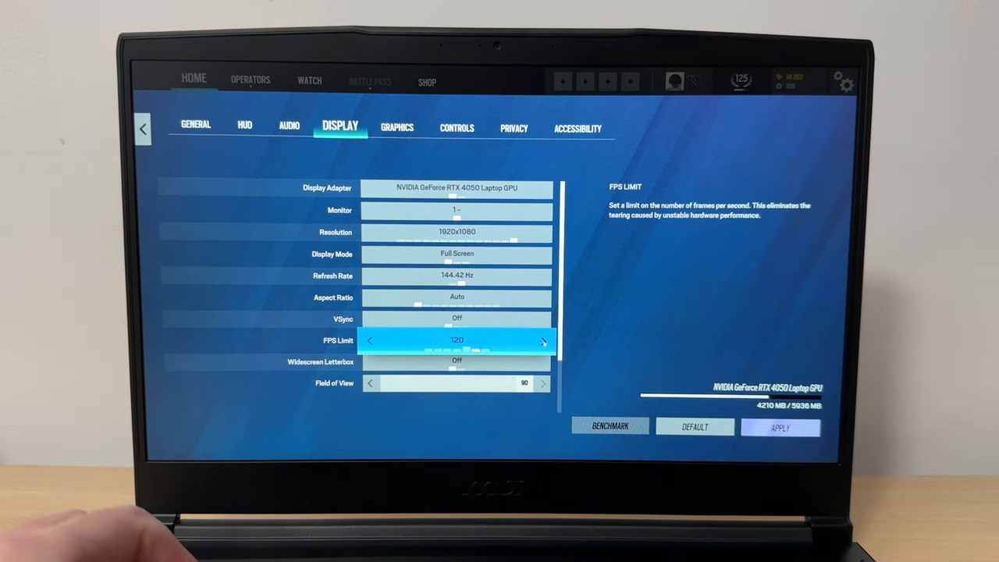
- Set Rainbow Six Siege's FPS Limit to 144 and leave the display settings
left_click(543, 341)
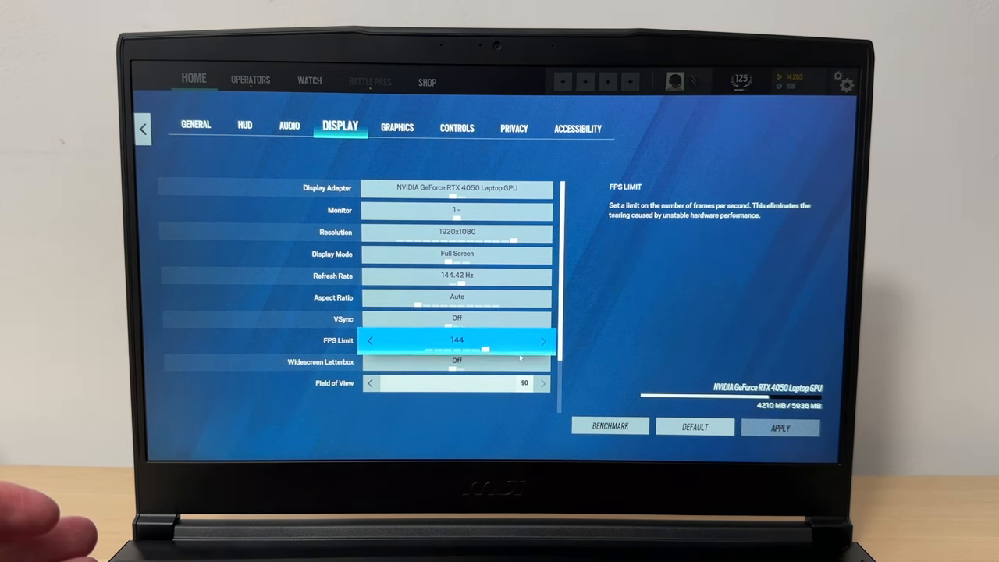
left_click(396, 128)
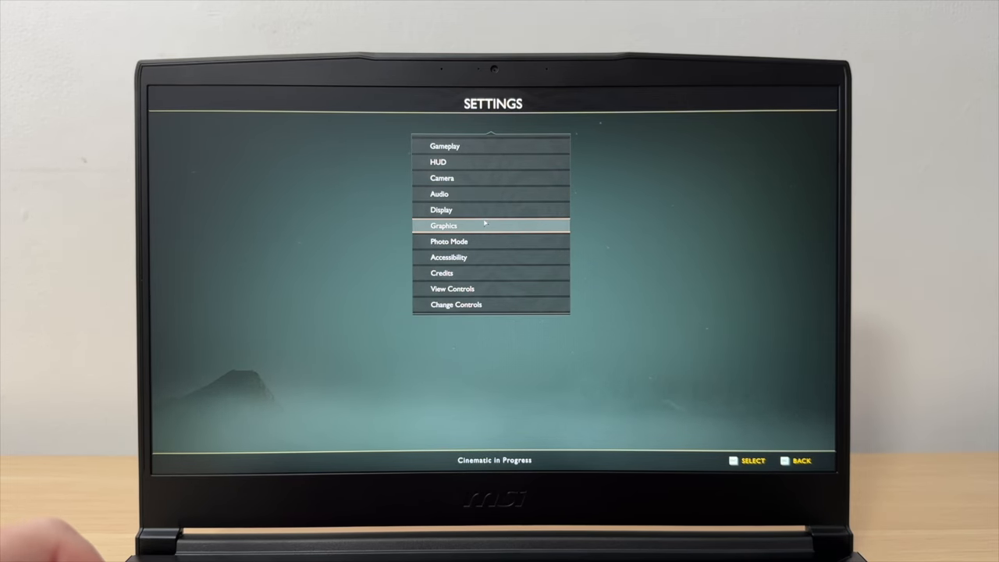
- Select Graphics in God of War's Settings menu
left_click(443, 225)
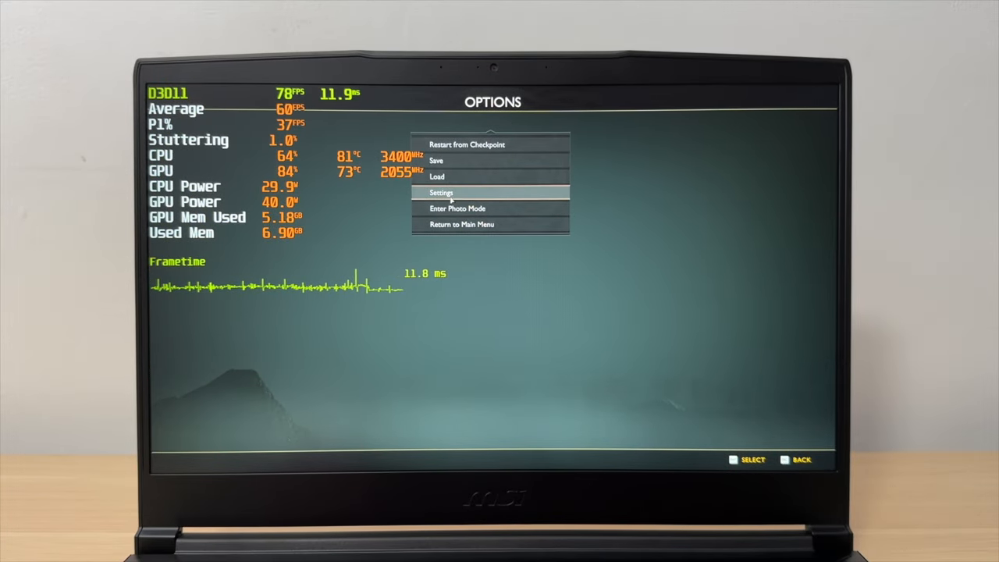
- Review God of War's High graphics preset, then set DLSS to Balanced under Display
left_click(442, 193)
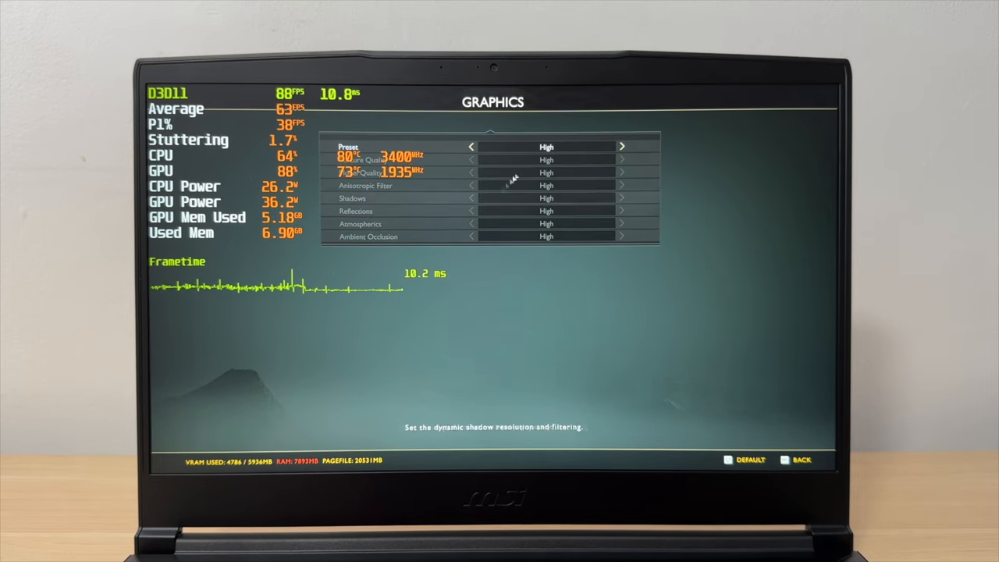
left_click(471, 147)
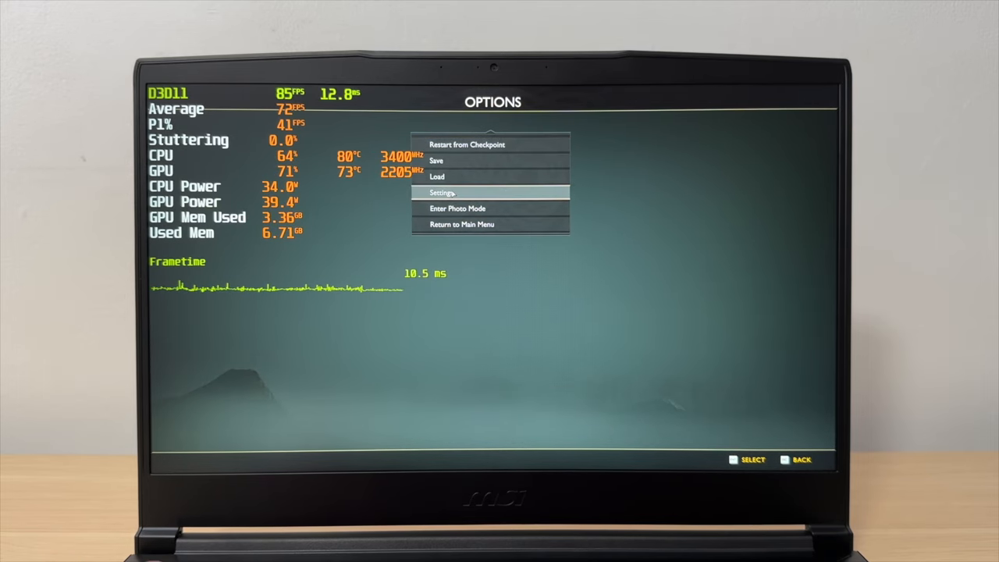
left_click(442, 193)
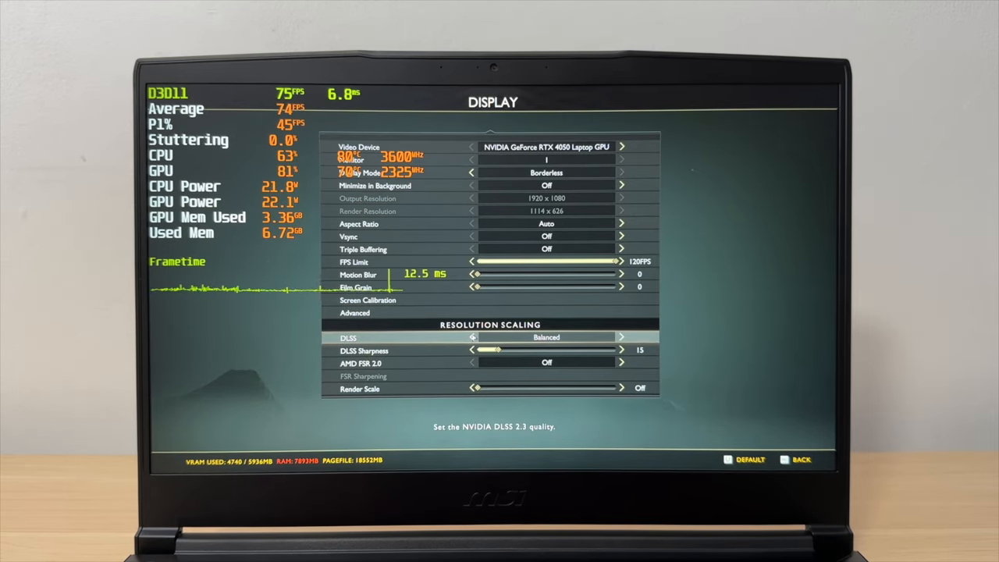
left_click(470, 337)
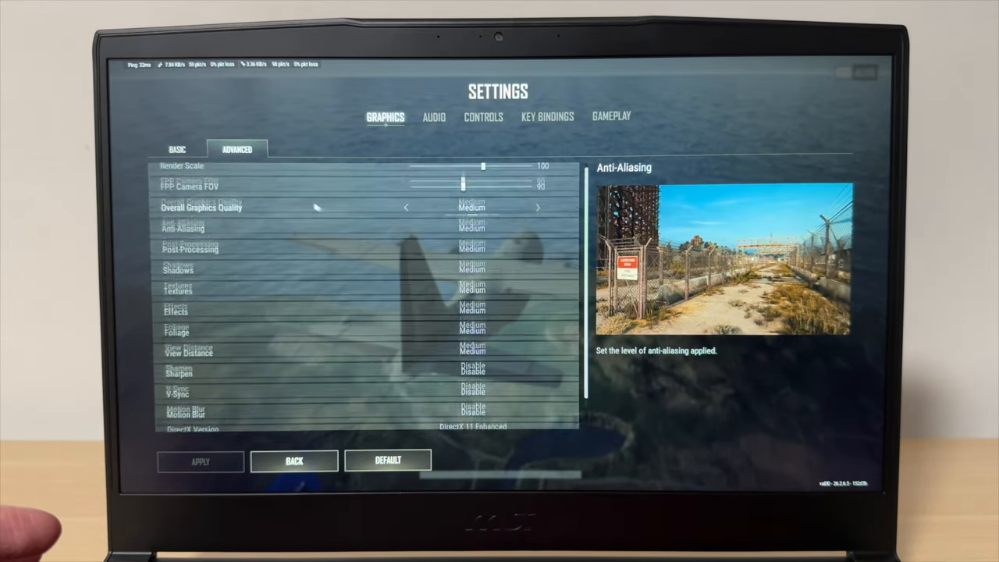
- Open PUBG's Advanced graphics settings showing Overall Graphics Quality at Medium
left_click(177, 148)
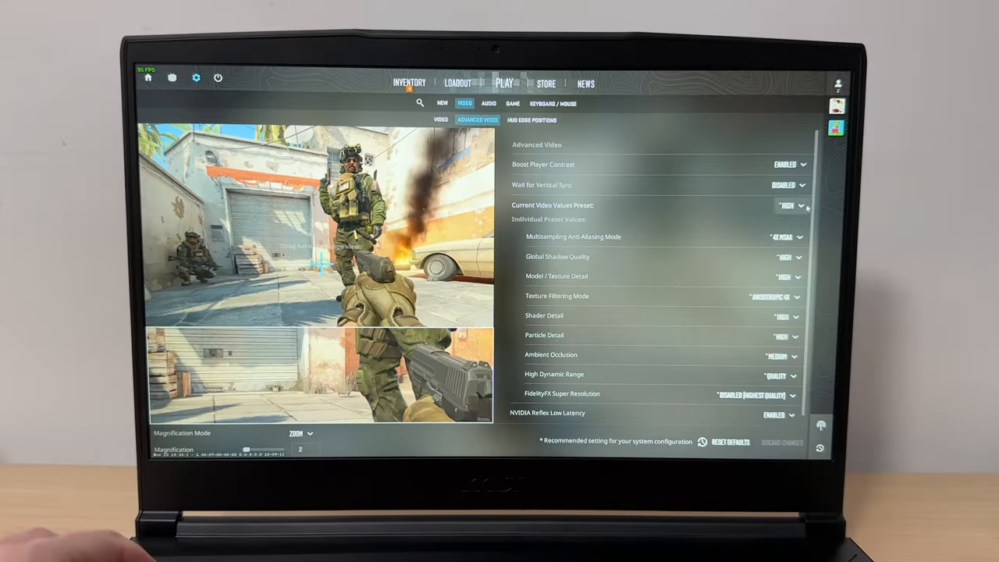
- Choose High from Counter-Strike 2's Current Video Values Preset dropdown
left_click(789, 205)
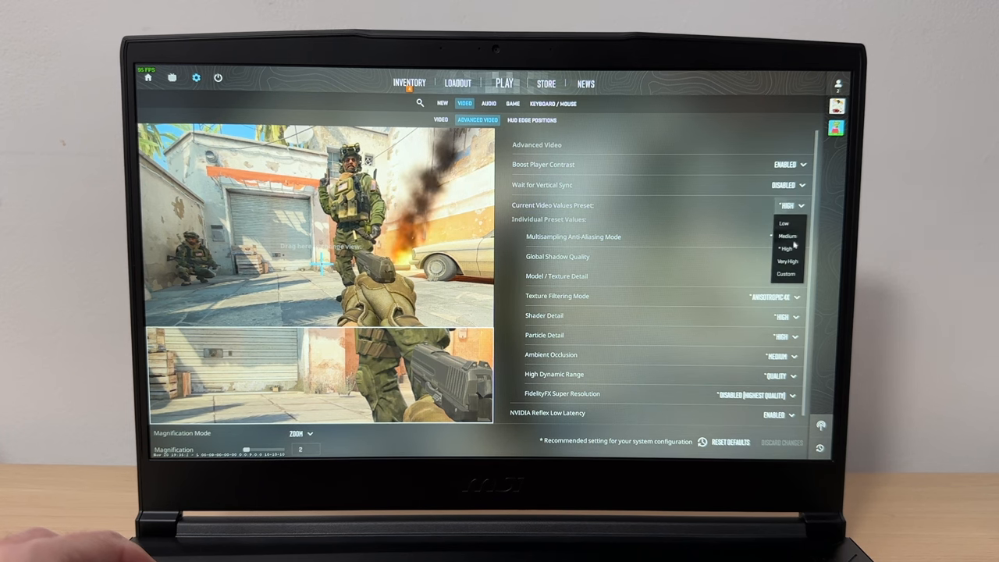
left_click(787, 248)
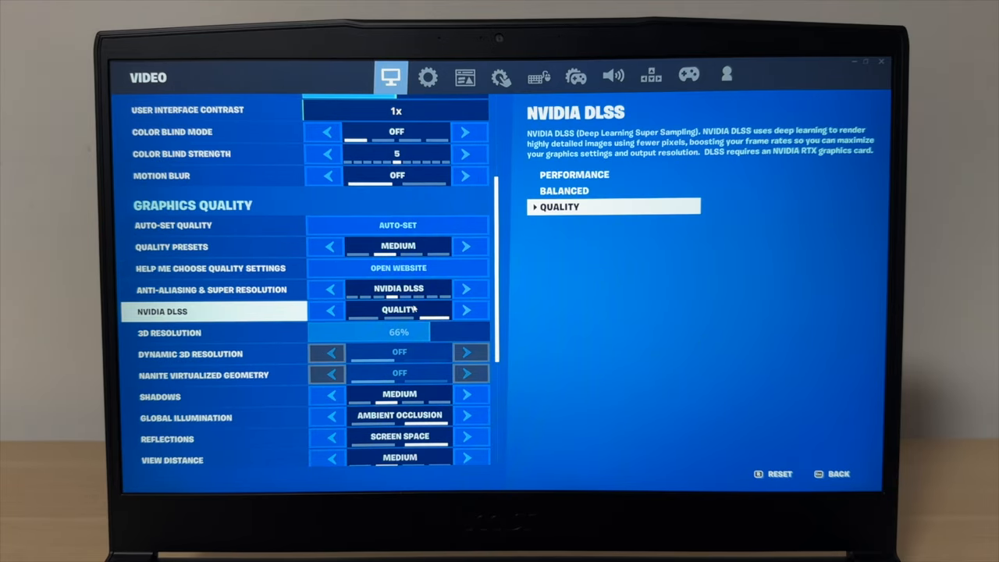
- Review the NVIDIA DLSS mode and anti-aliasing/super resolution options in Fortnite's Video settings
left_click(211, 290)
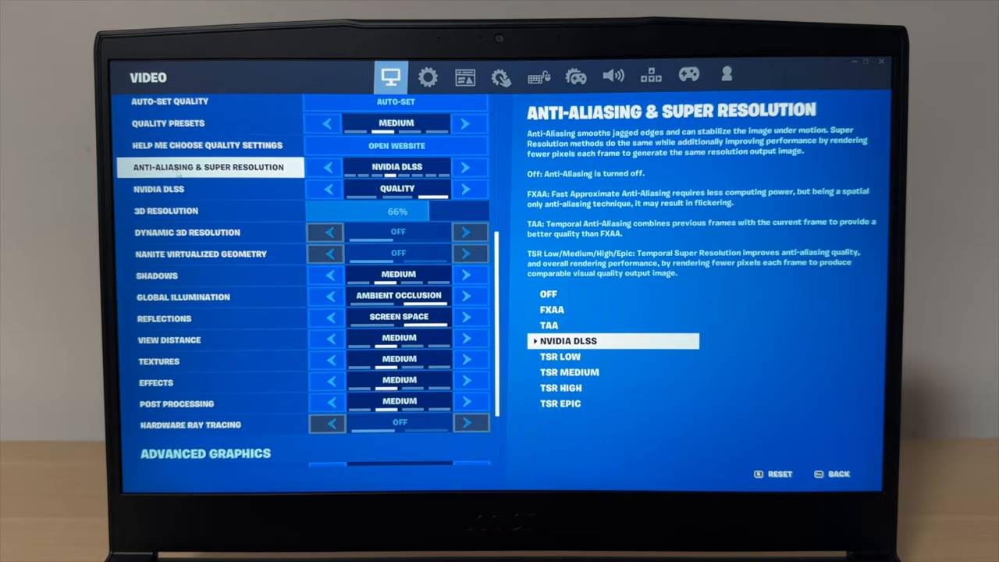
left_click(210, 189)
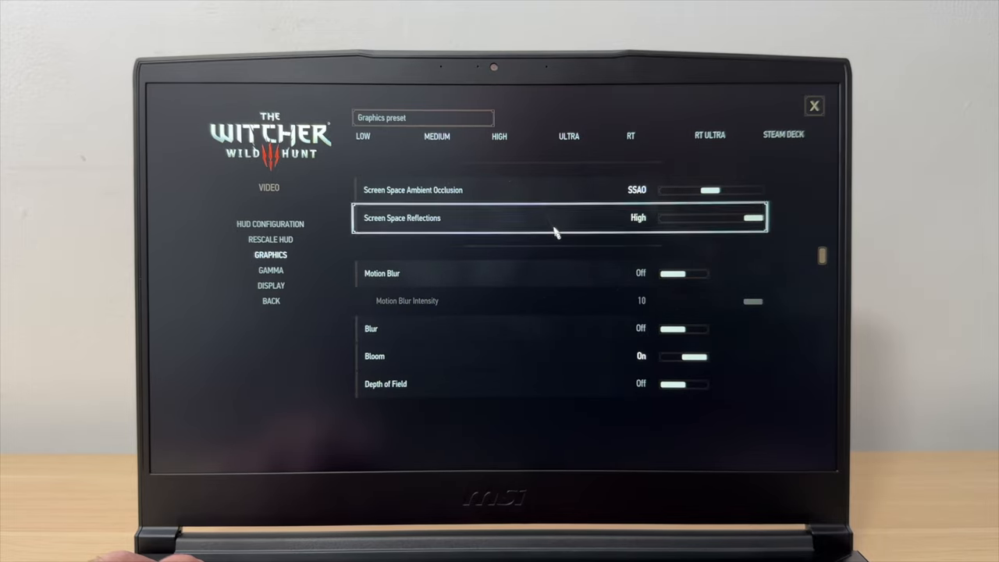
- Scroll Witcher 3 graphics settings past post-processing effects to the NVIDIA HairWorks options
scroll("down", 3)
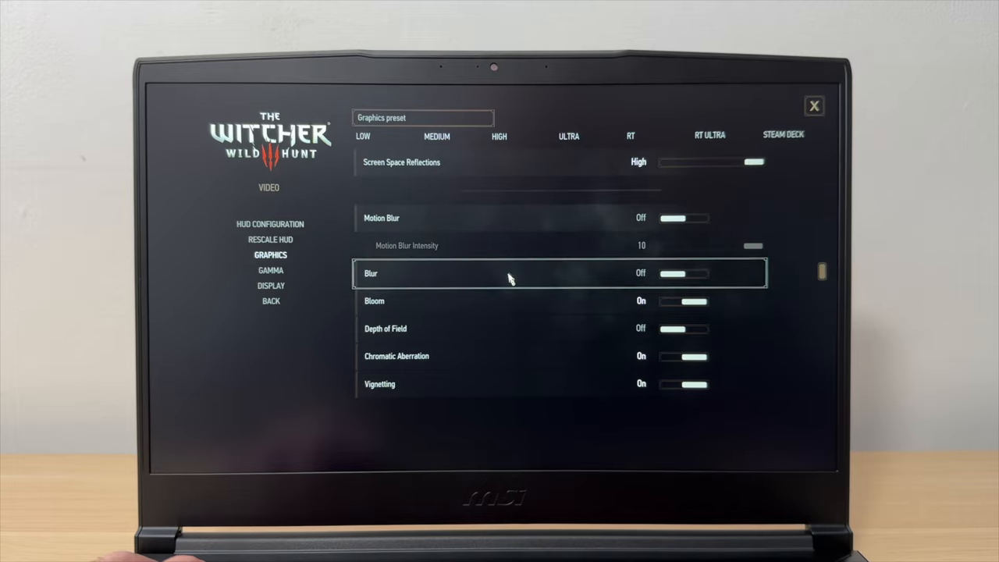
scroll("down", 3)
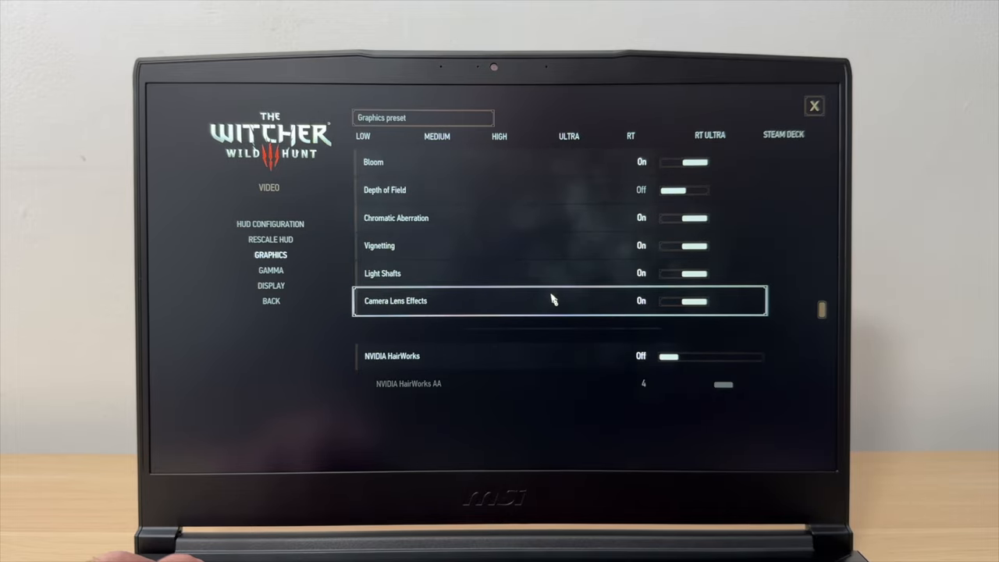